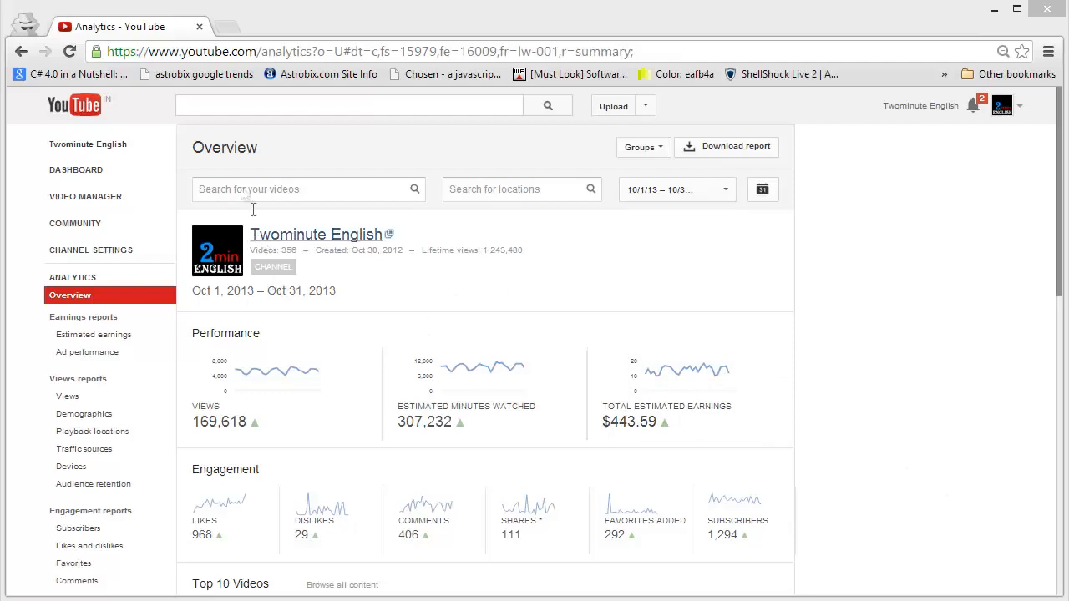
Go to youtube.com/cyriljeet in a new tab to open the Twominute English channel page
text(youtube.com/cyriljeet)
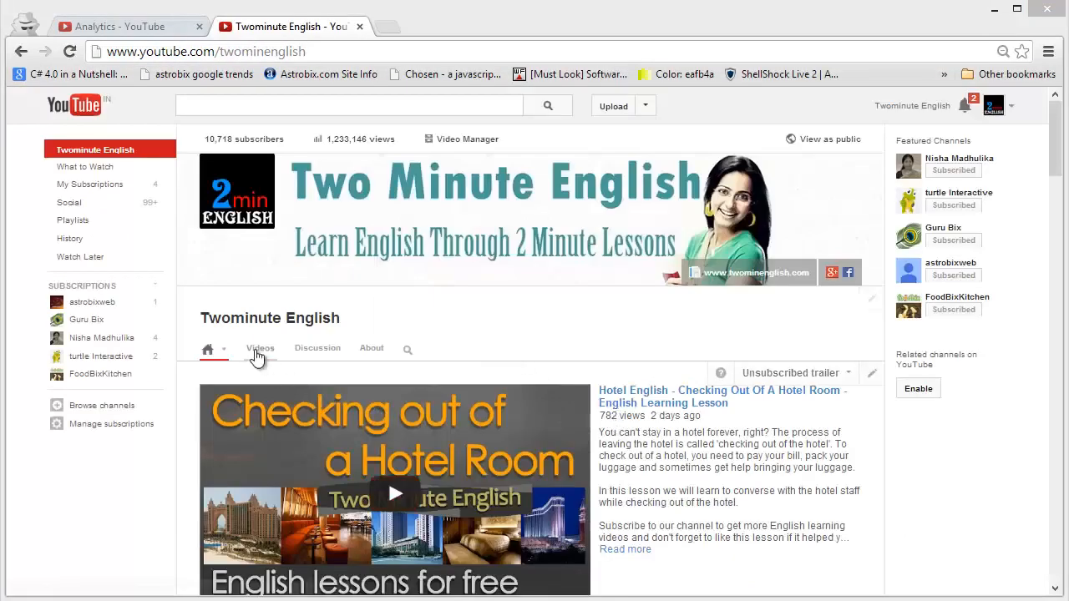
click(260, 348)
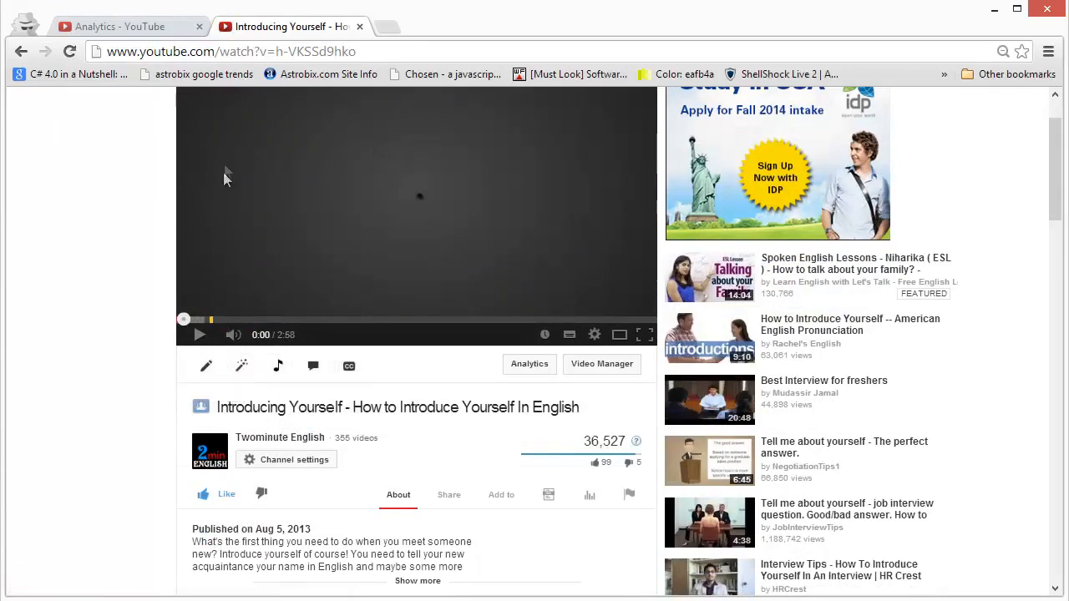
mouse_move(206, 366)
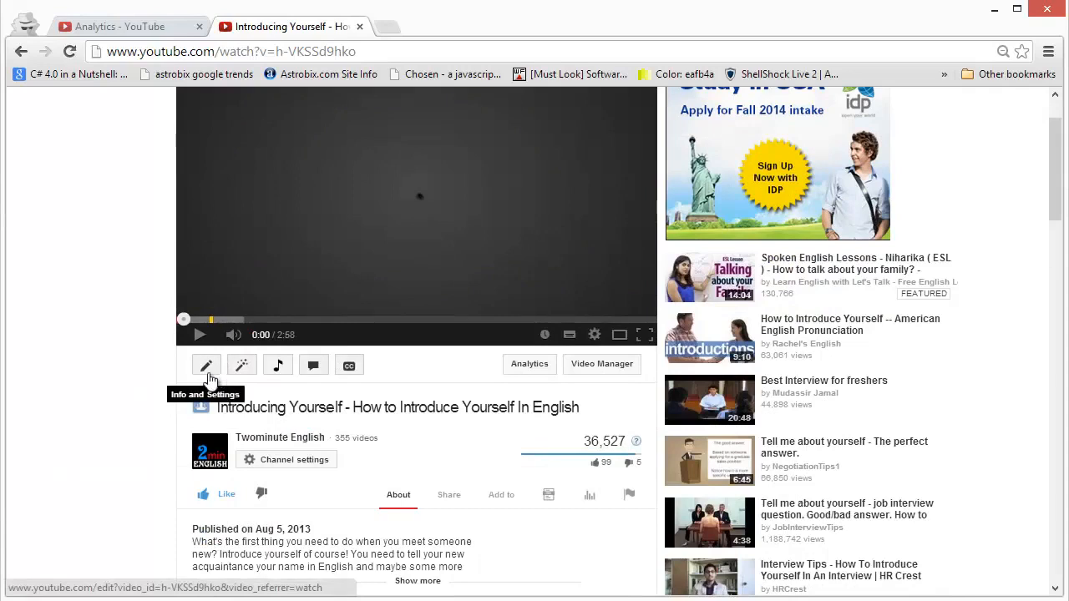
mouse_move(325, 291)
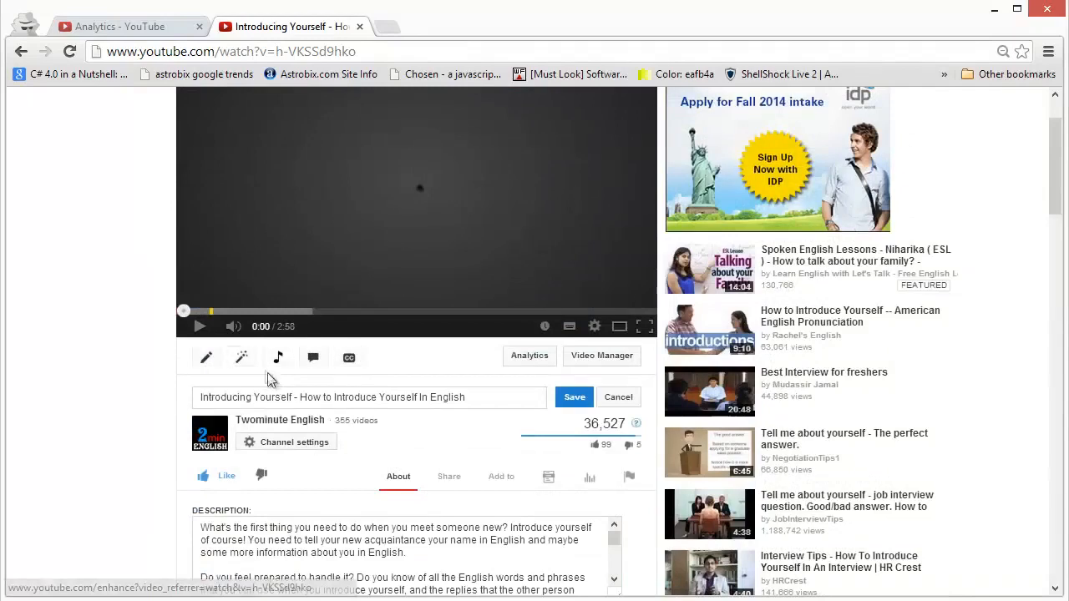
mouse_move(241, 358)
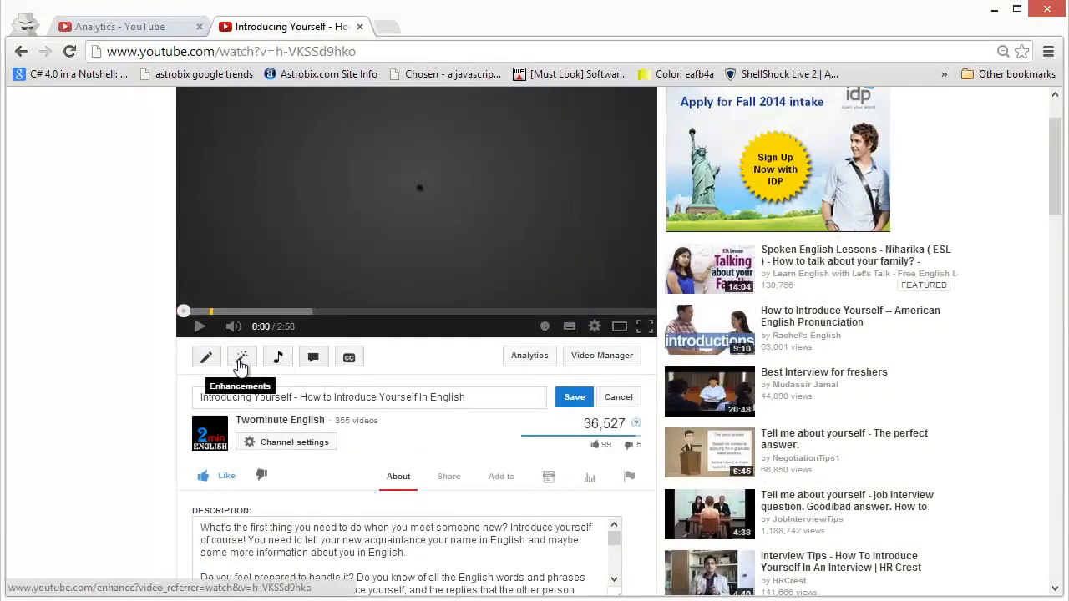
mouse_move(278, 357)
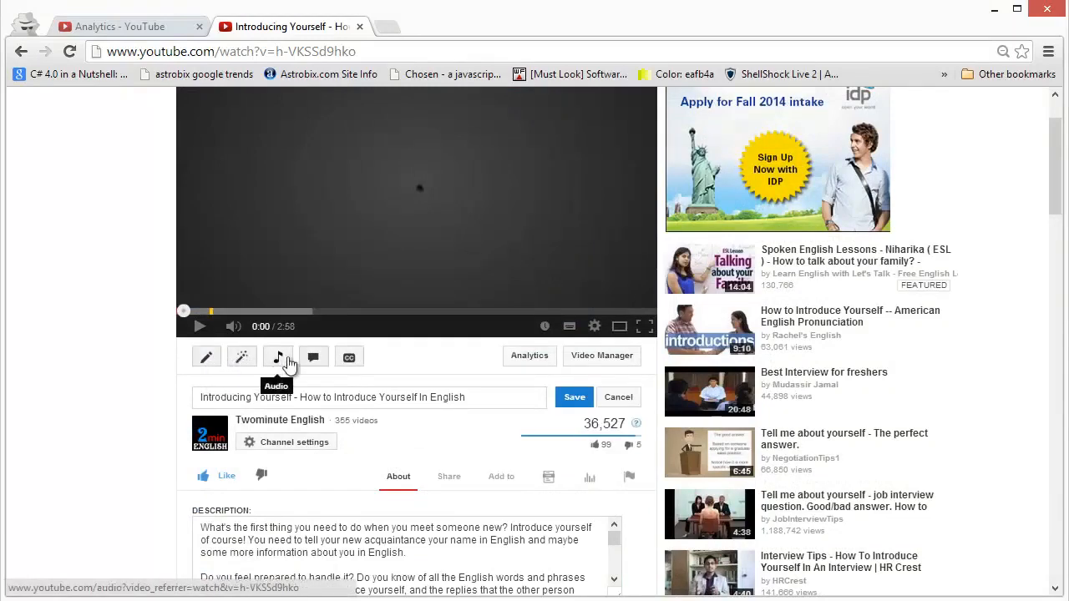
mouse_move(313, 357)
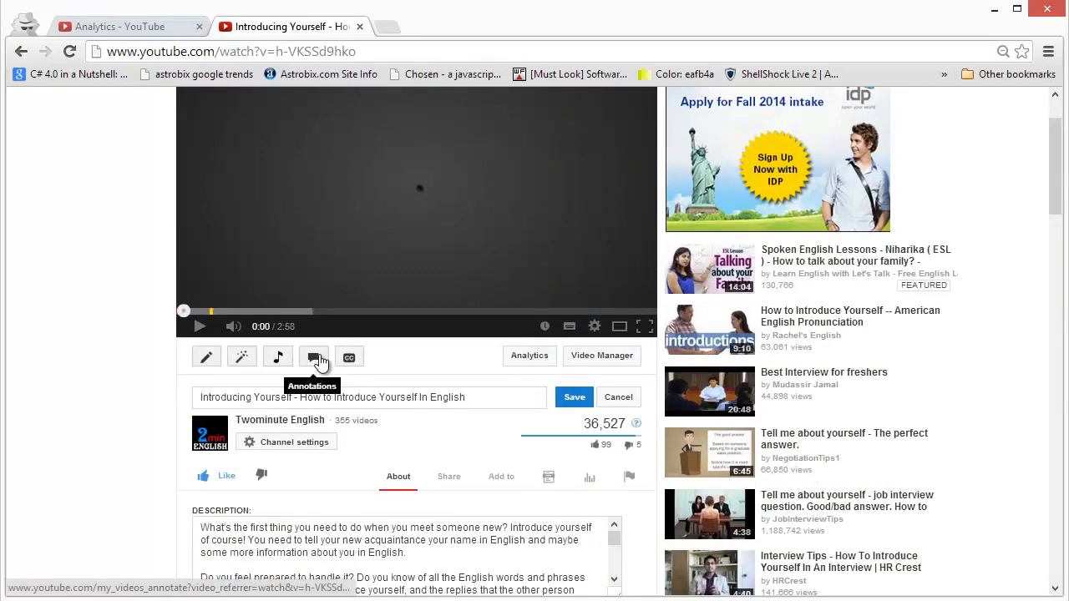
mouse_move(380, 383)
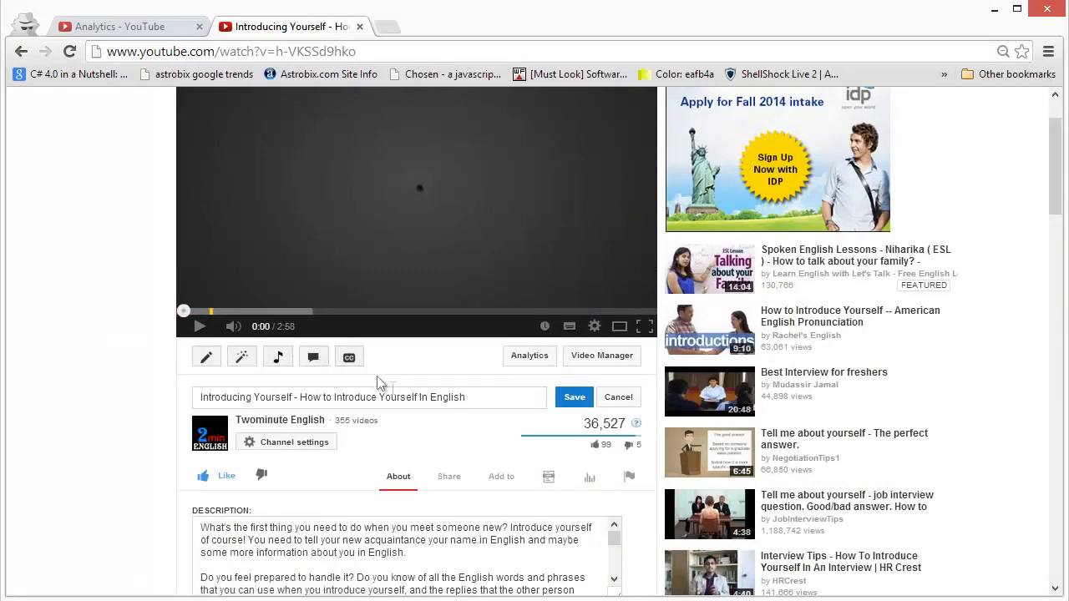
Scroll up to the video's inline edit panel with title and description fields
scroll(up, 3)
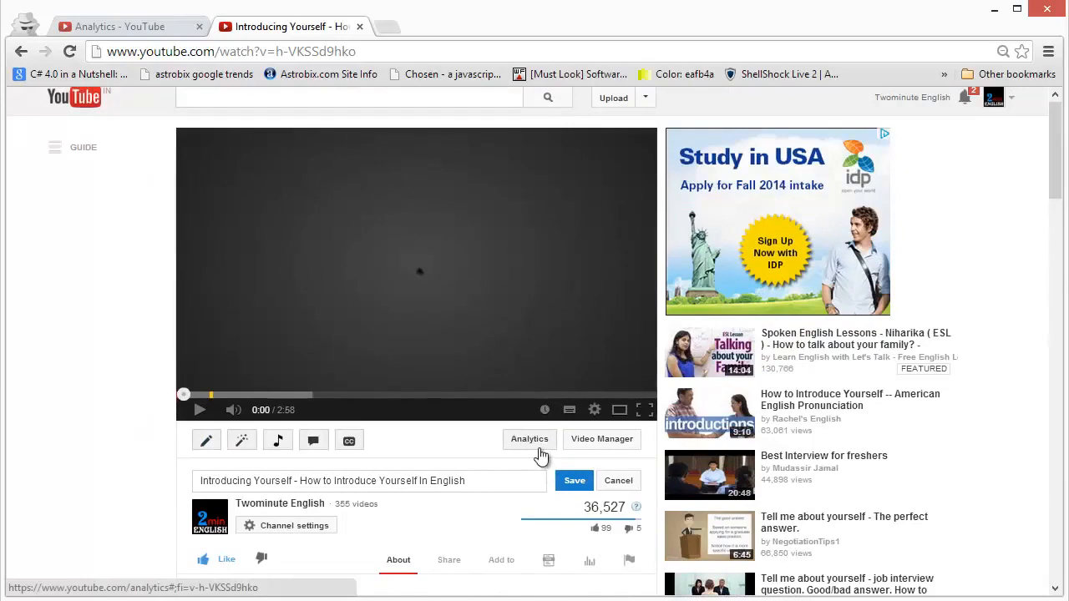
mouse_move(541, 451)
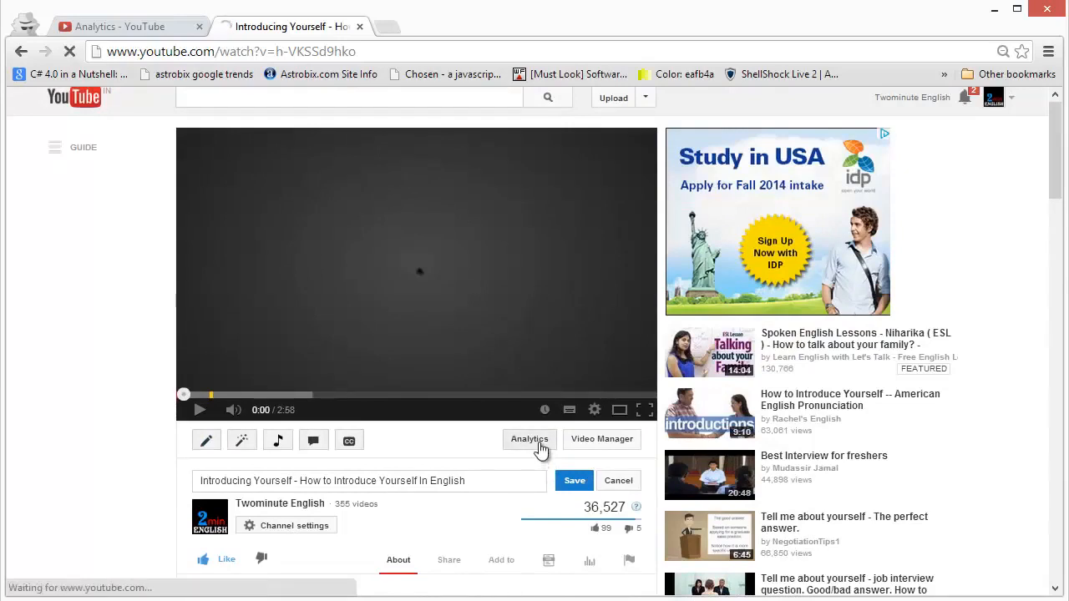
Open the Introducing Yourself video's Analytics overview: 11,955 views, $25.71 earnings
click(529, 439)
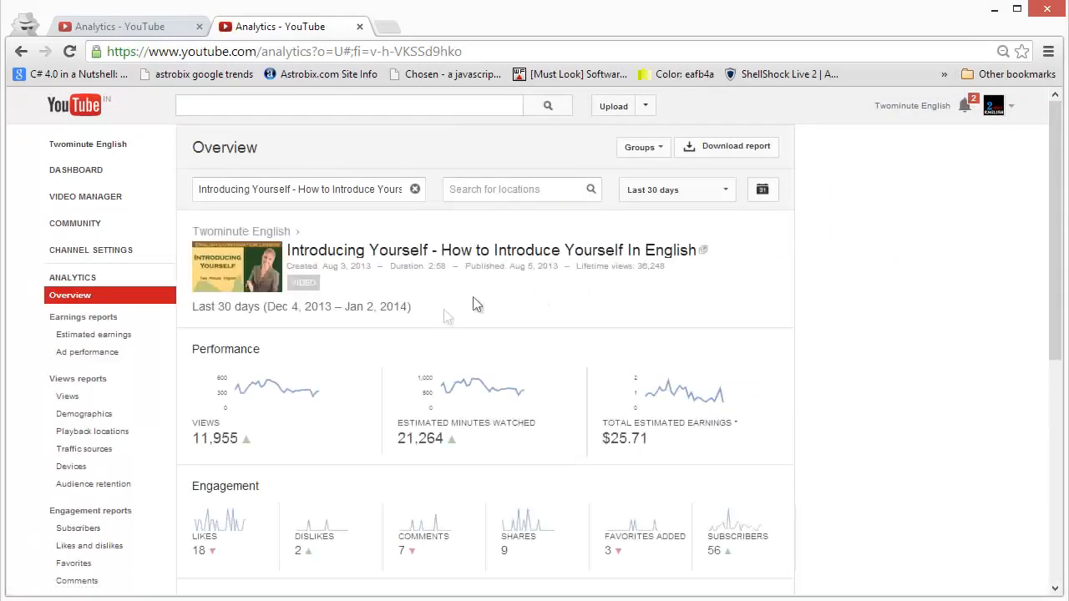
mouse_move(347, 292)
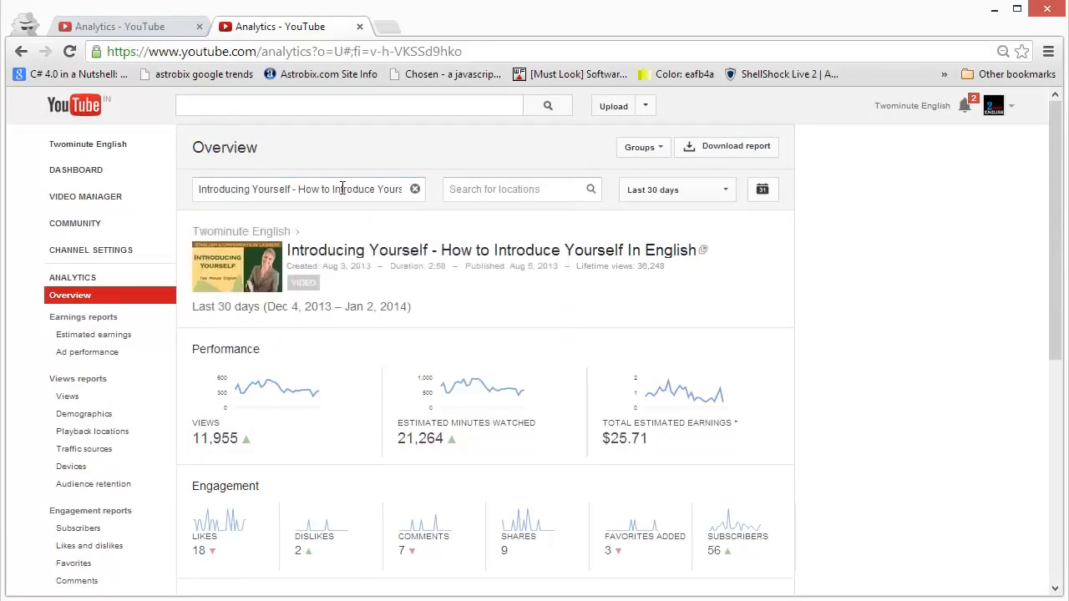
scroll(down, 3)
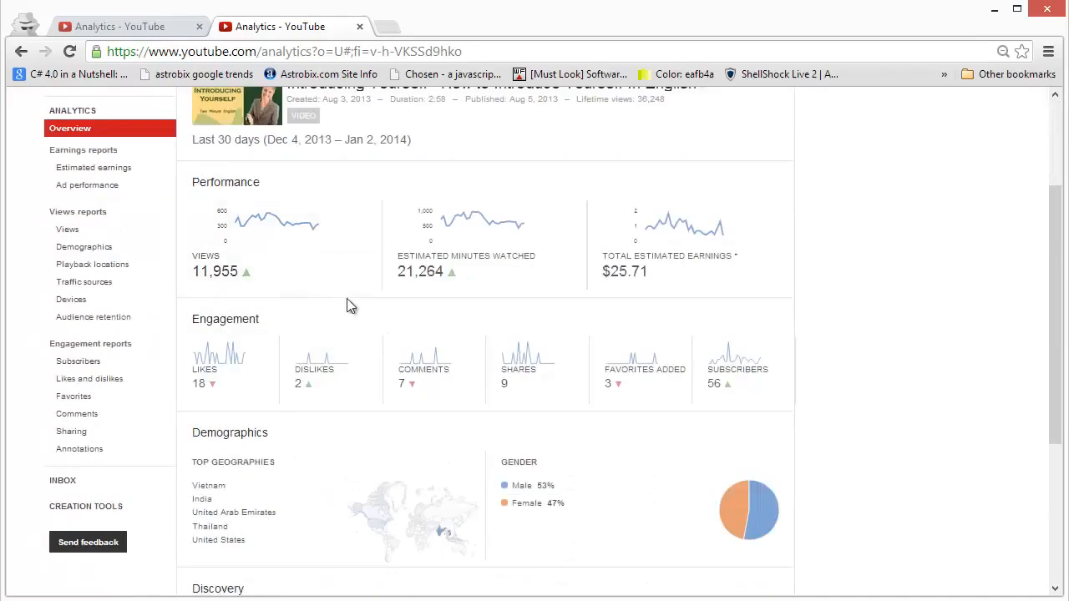
mouse_move(697, 263)
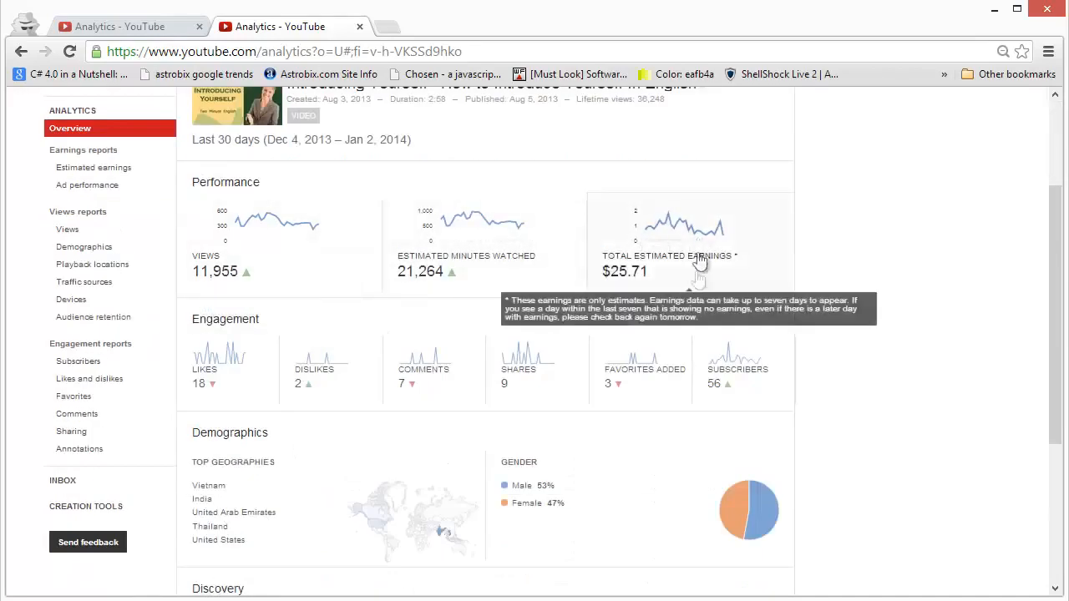
mouse_move(258, 234)
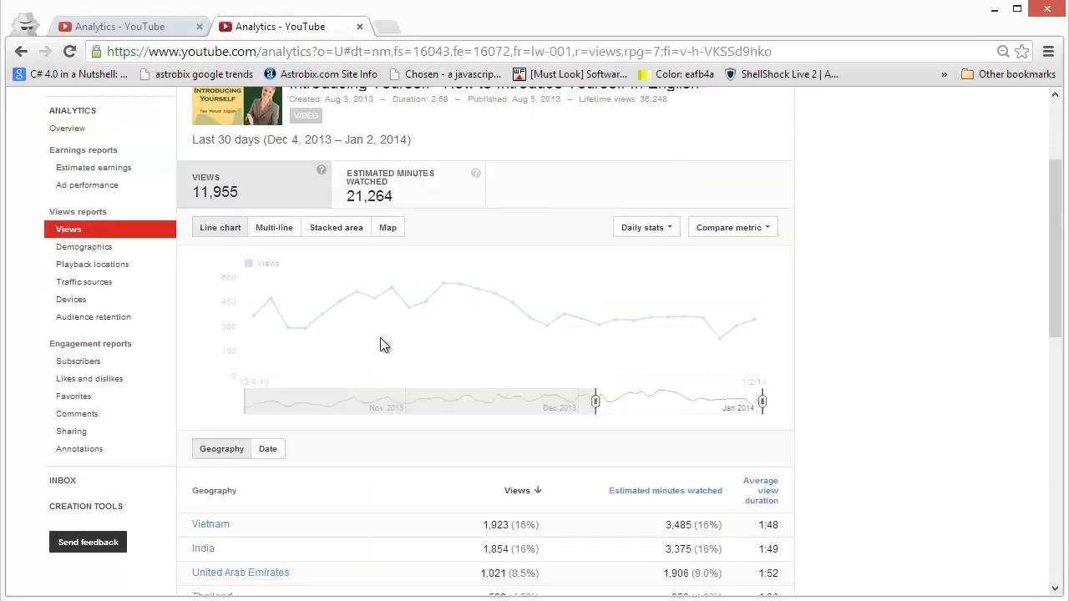
mouse_move(591, 326)
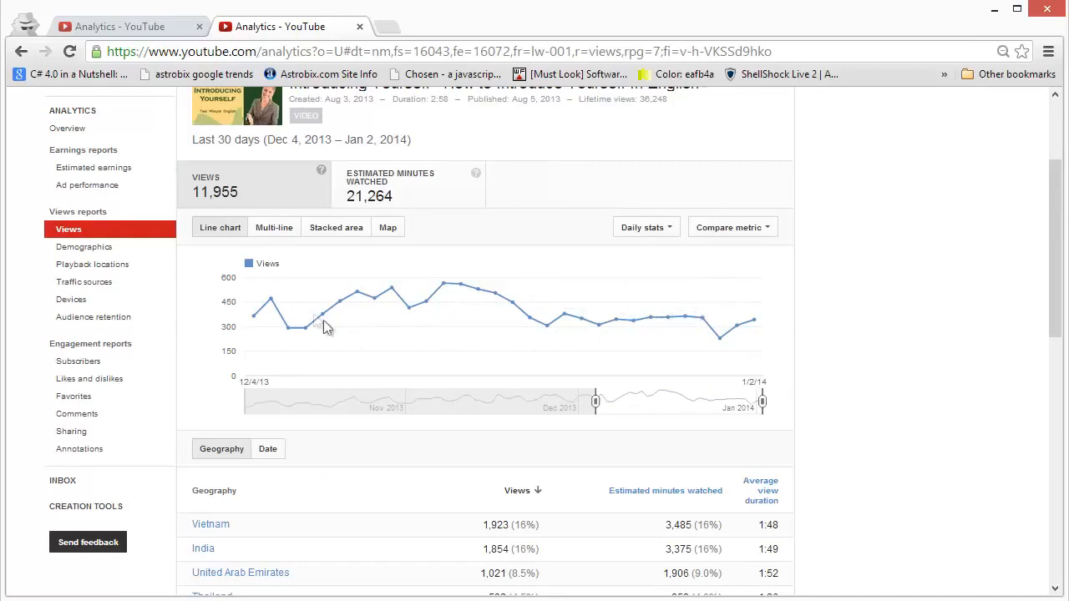
mouse_move(495, 301)
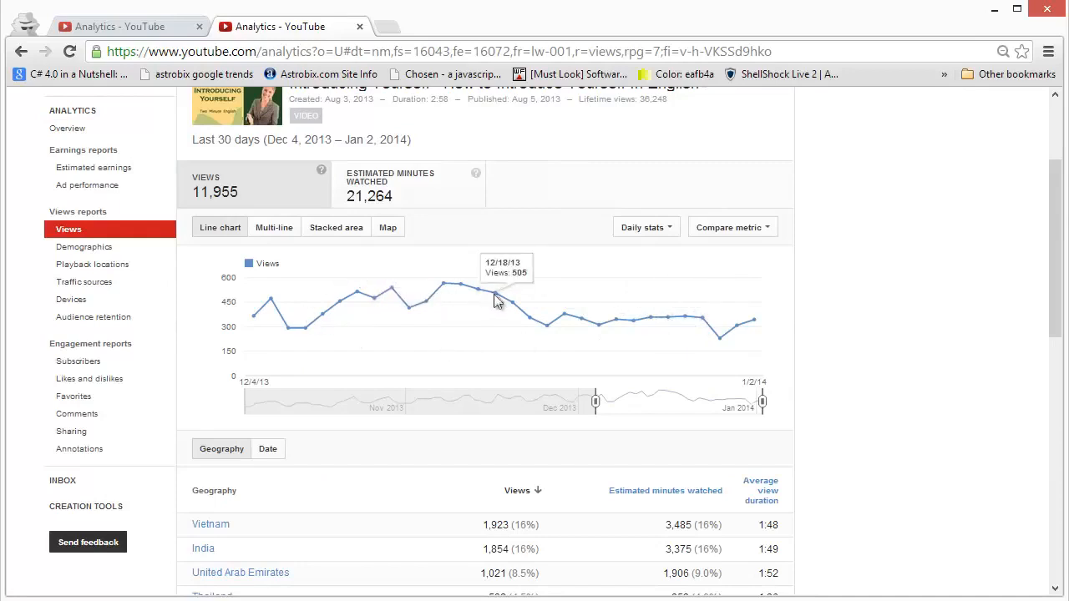
Switch the report table to Geography, led by Vietnam (1,923) and India (1,854)
scroll(down, 3)
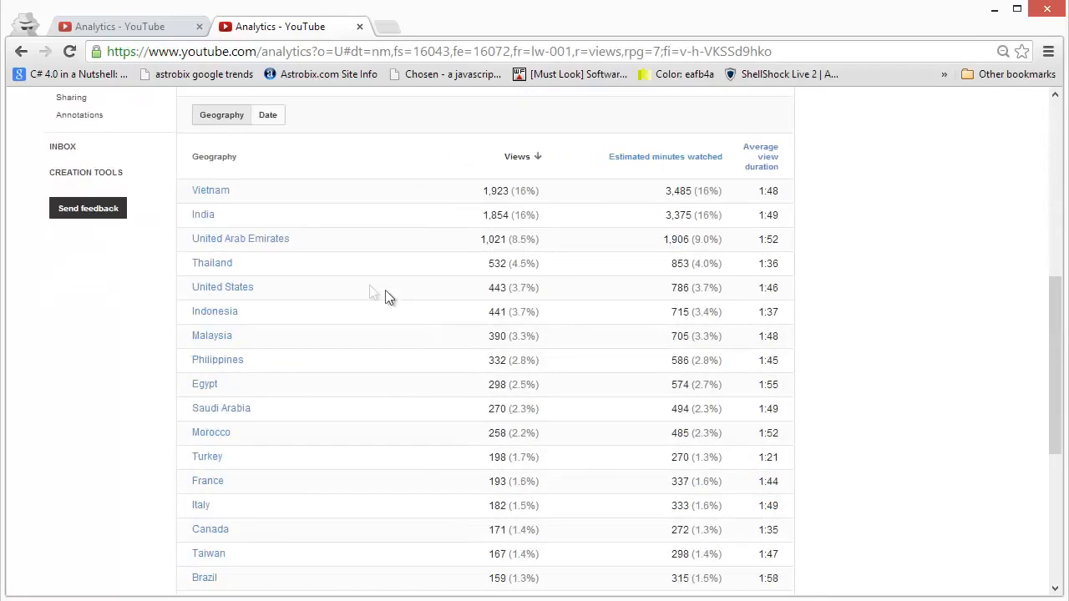
mouse_move(250, 201)
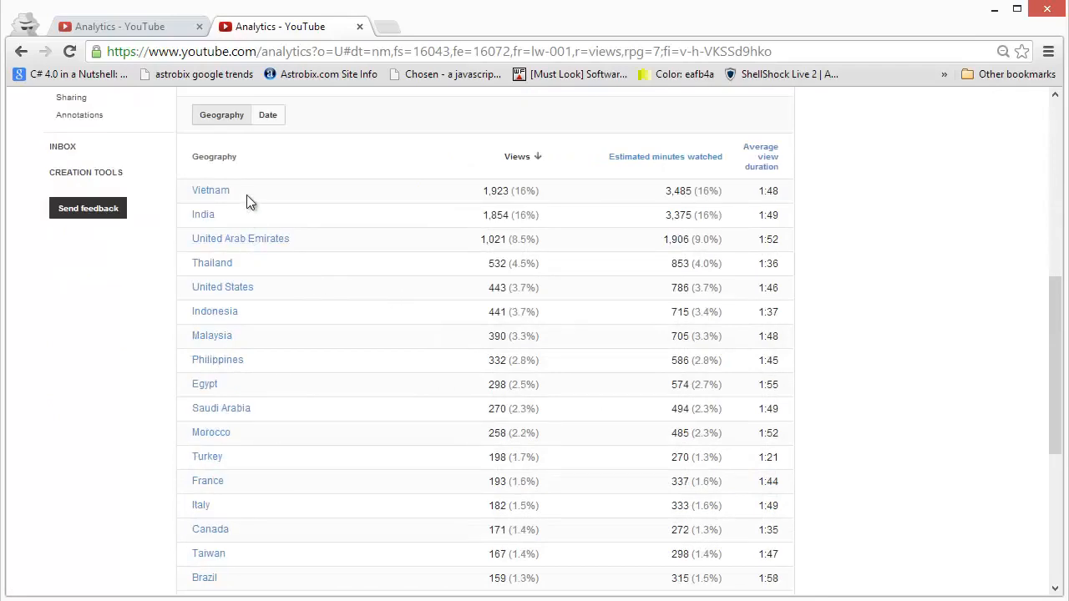
mouse_move(227, 209)
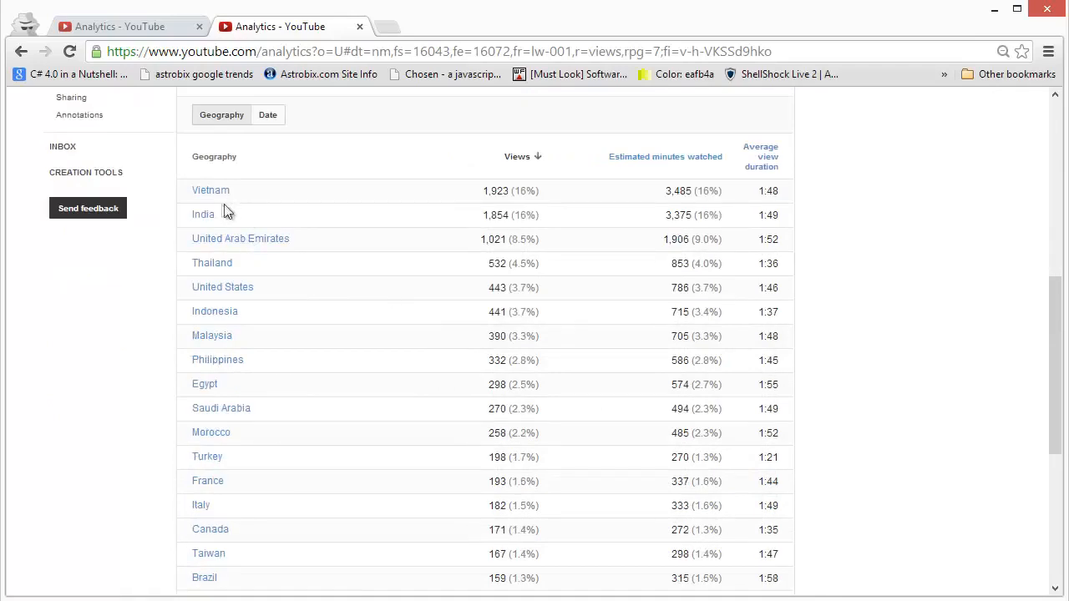
scroll(down, 3)
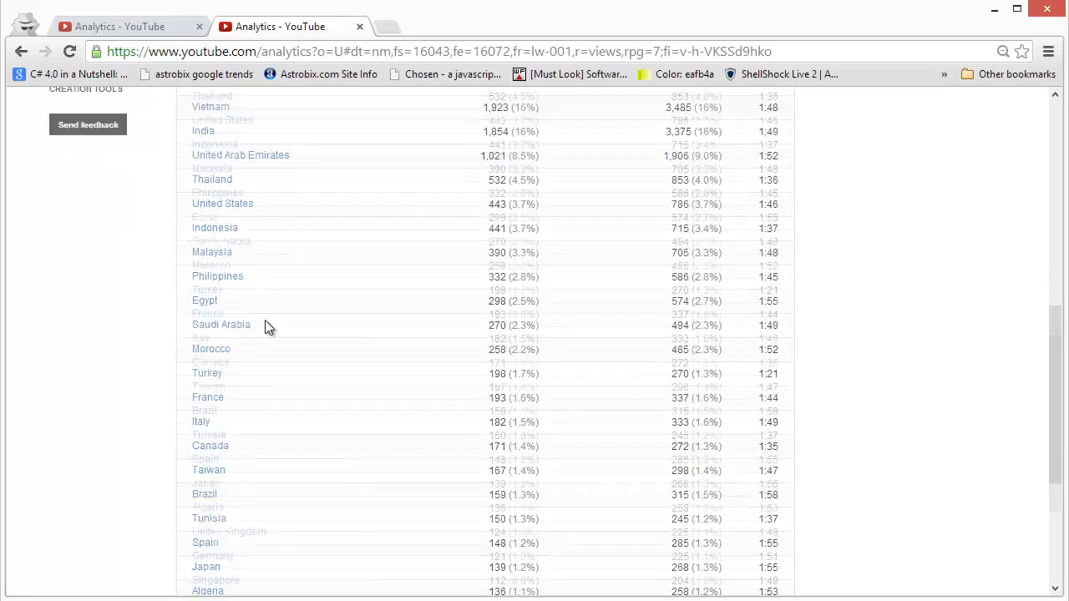
scroll(down, 3)
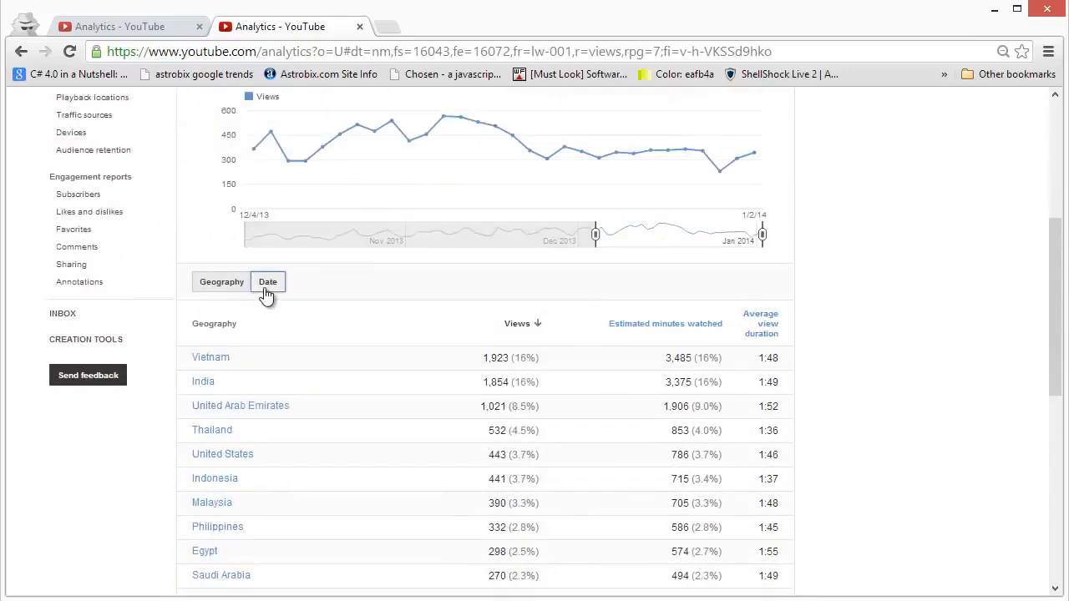
click(267, 281)
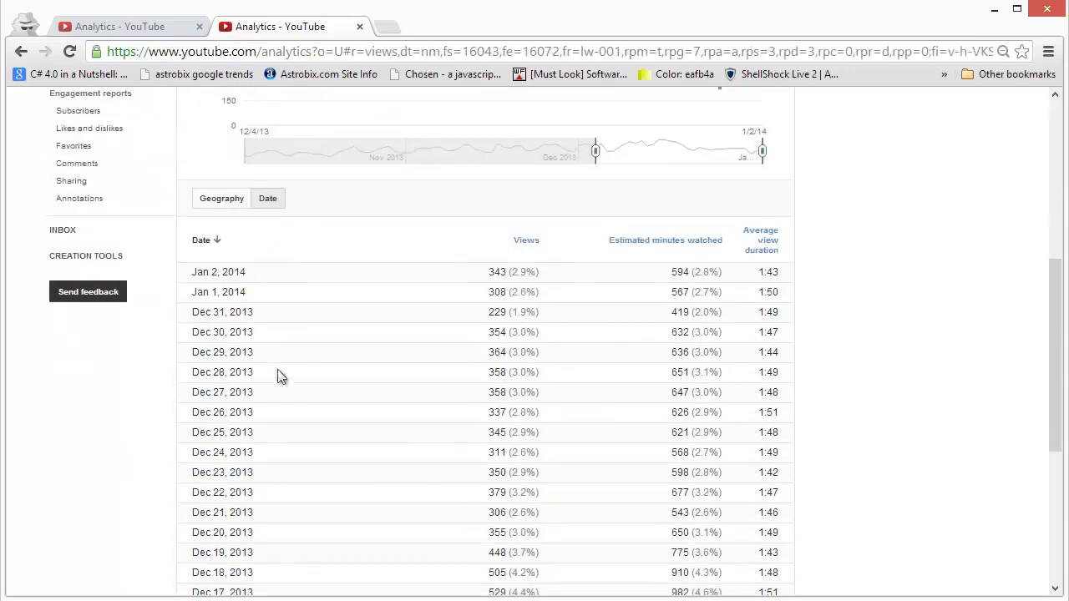
scroll(down, 3)
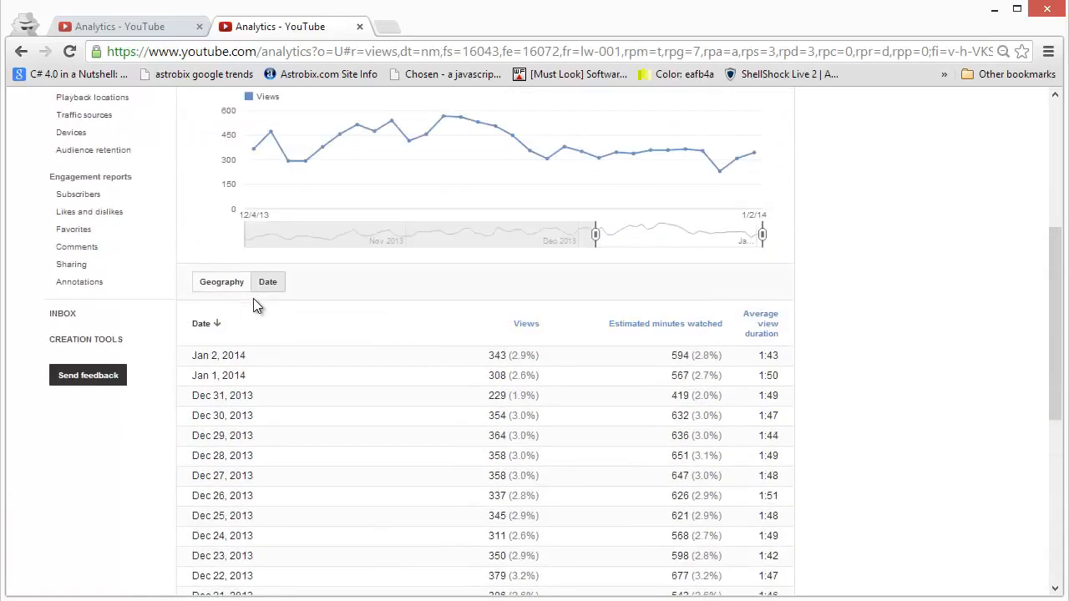
click(221, 282)
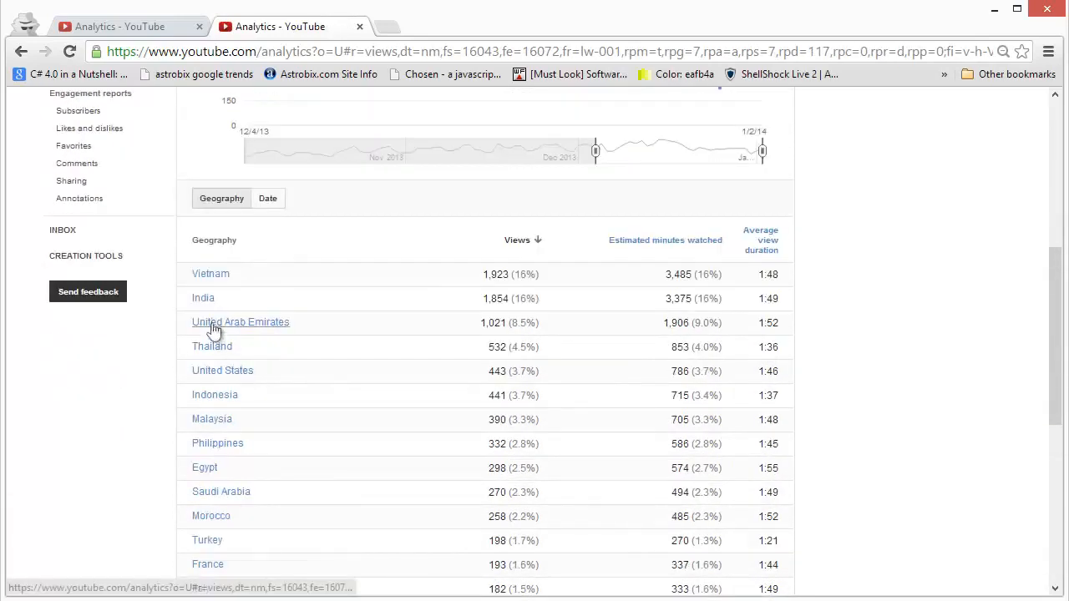
mouse_move(203, 298)
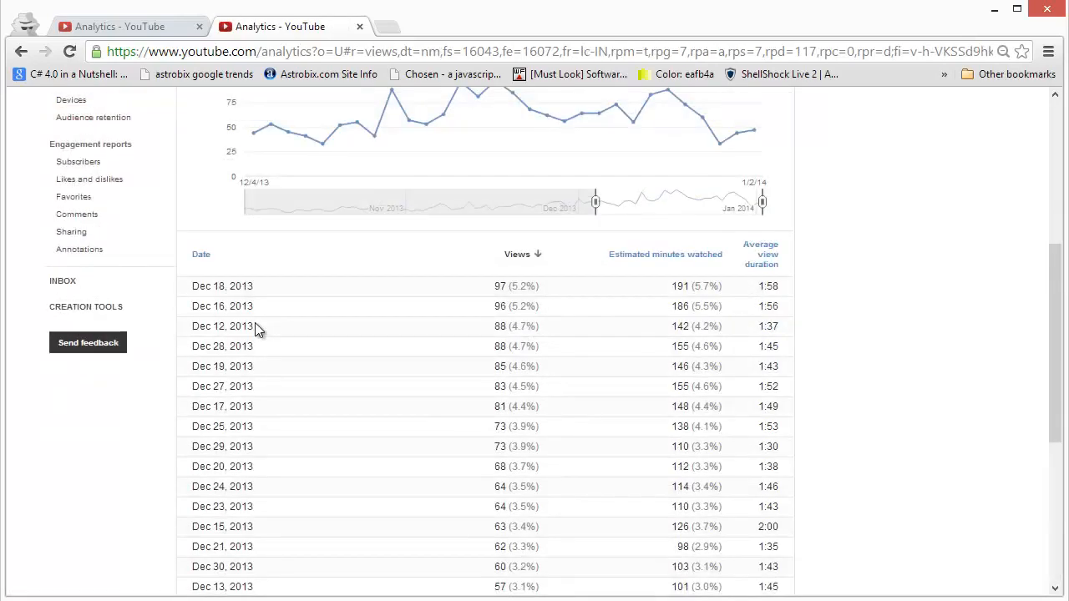
mouse_move(464, 325)
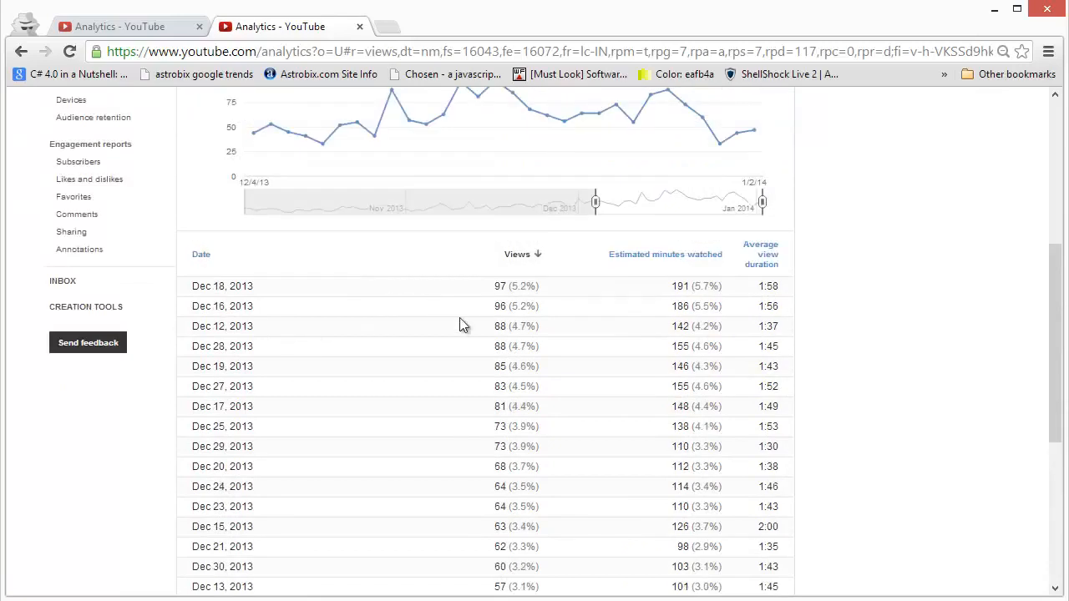
mouse_move(521, 367)
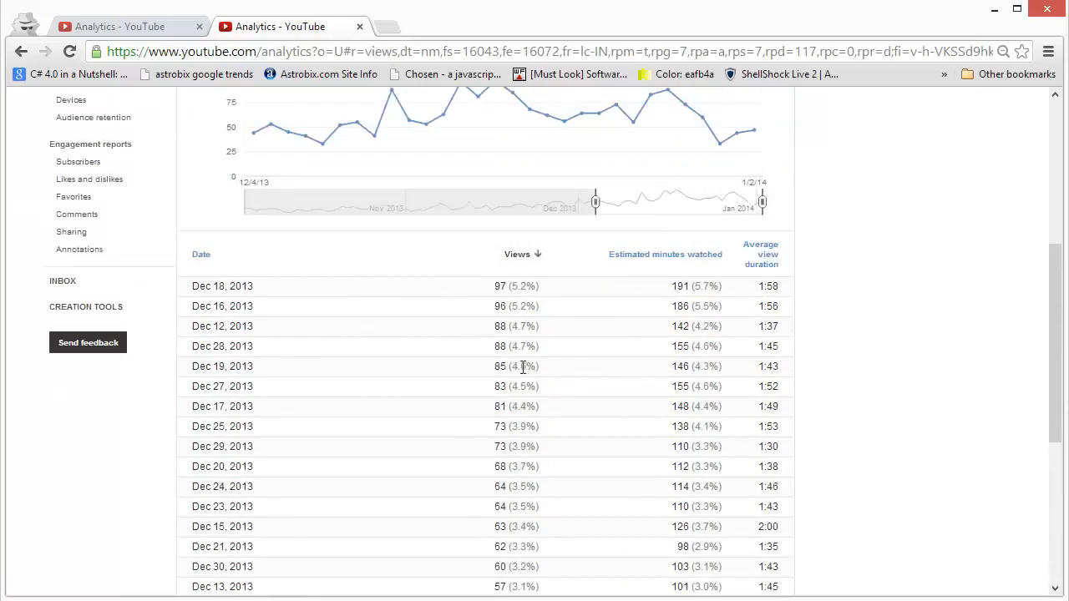
mouse_move(515, 326)
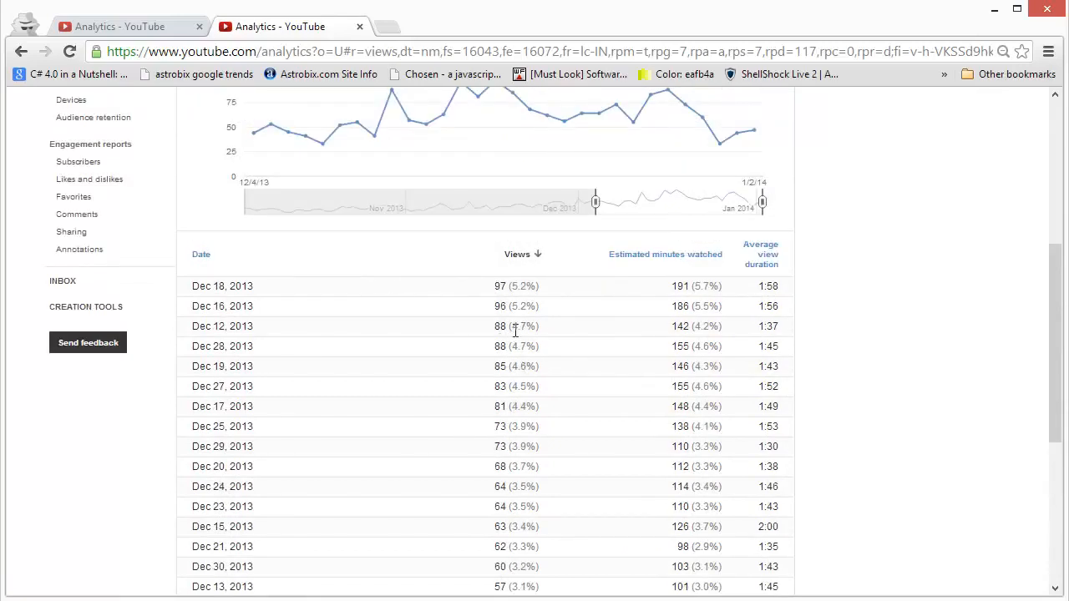
View India's daily views, topped by Dec 18 with 97 views
scroll(down, 3)
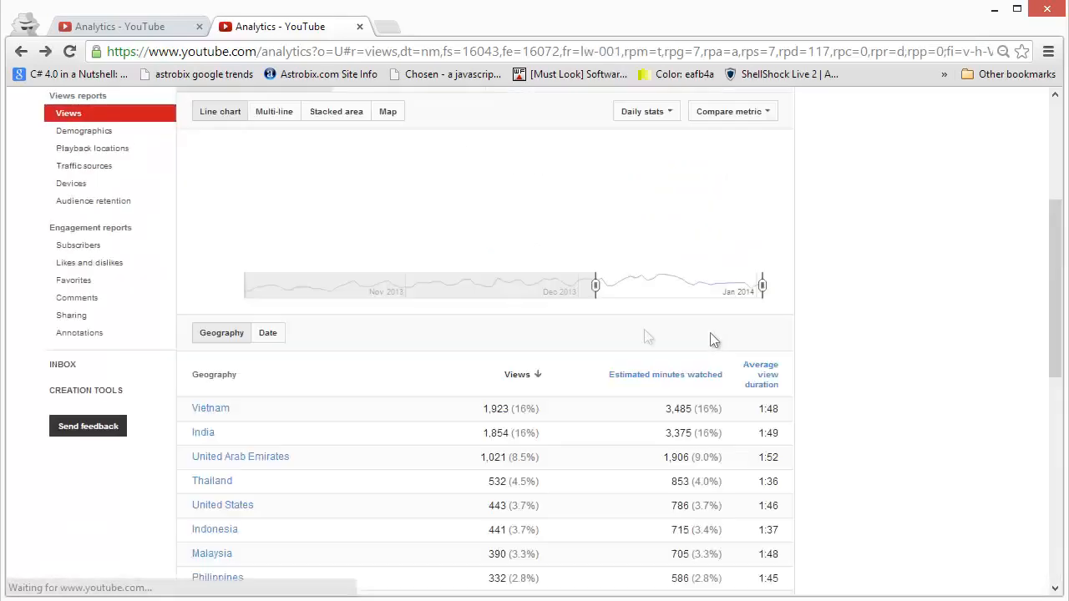
Scroll the unfiltered Views report showing 11,955 views and 21,264 minutes watched
scroll(down, 3)
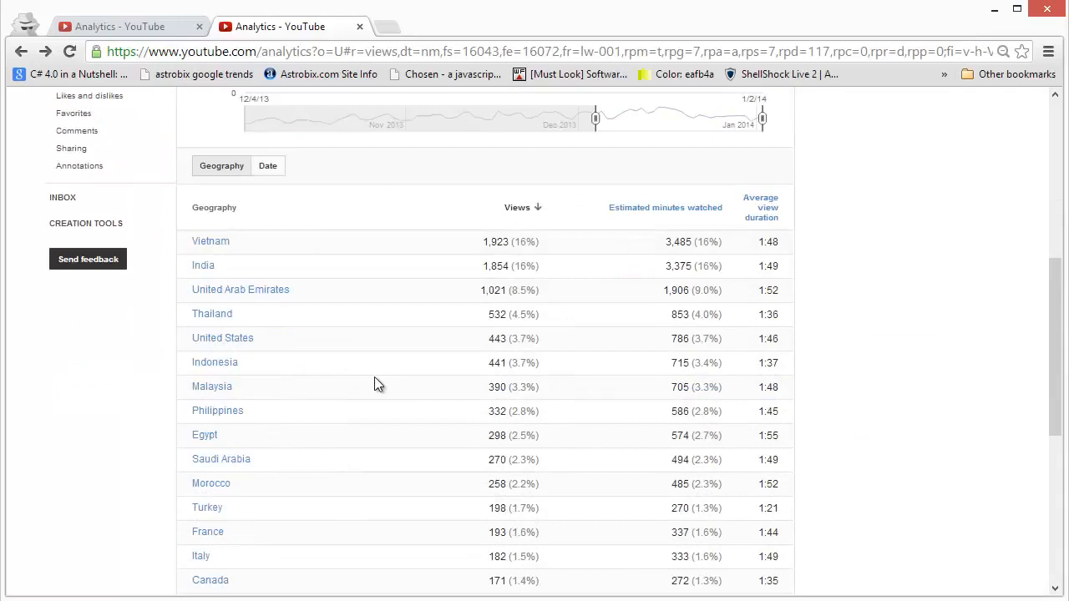
mouse_move(263, 374)
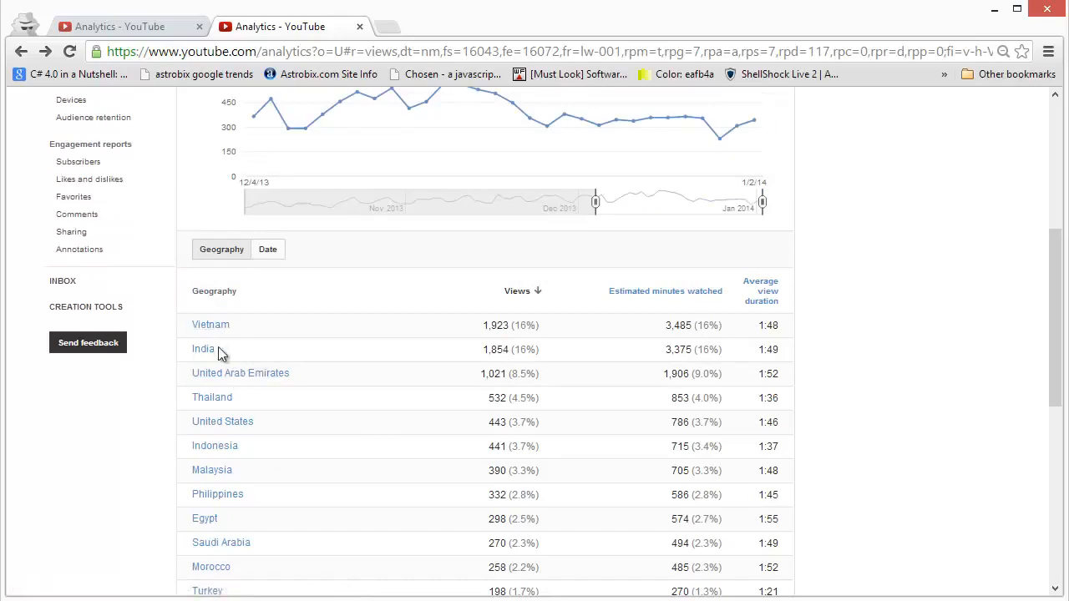
mouse_move(257, 412)
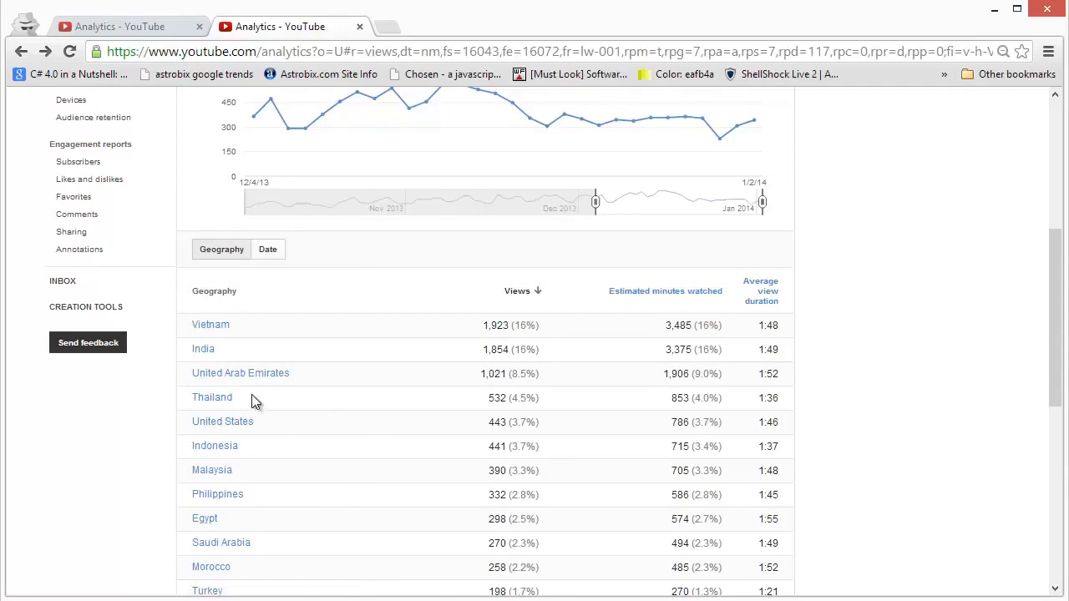
mouse_move(318, 397)
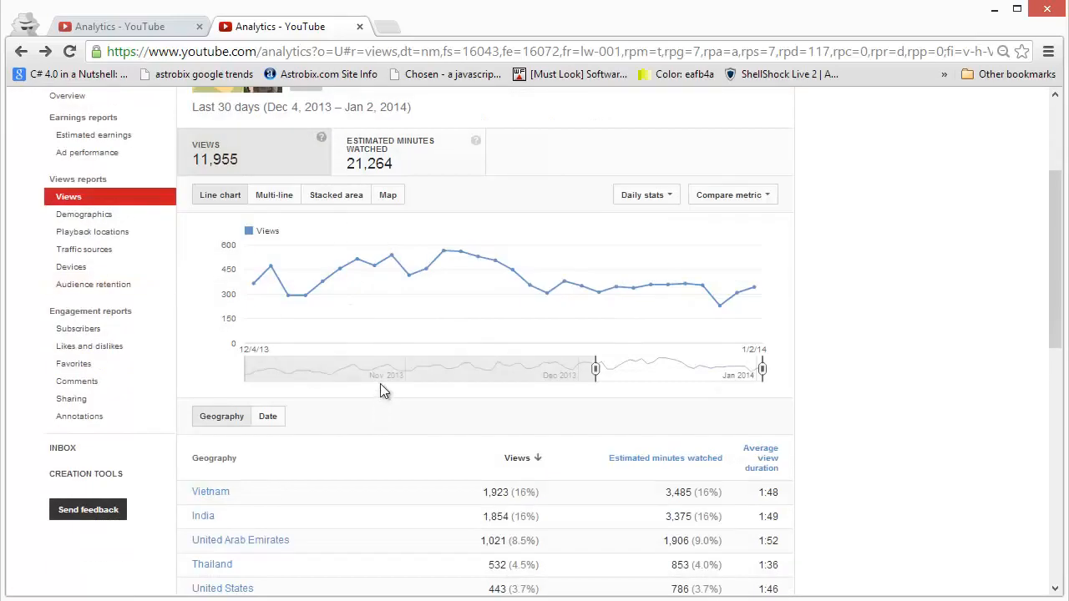
scroll(down, 3)
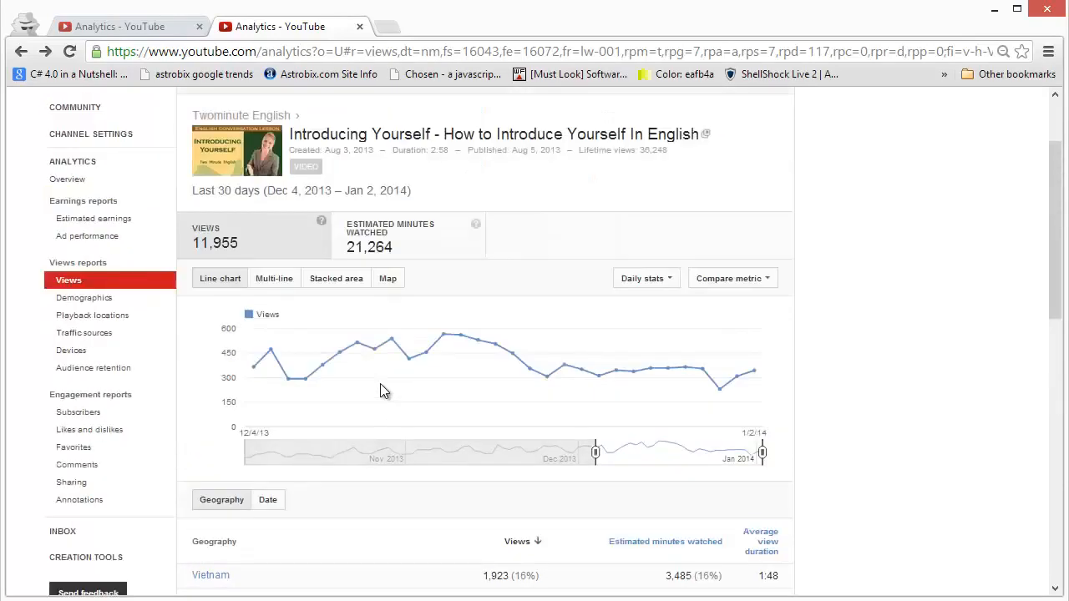
Switch the chart to Multi-line, with one daily views line per top country
click(273, 278)
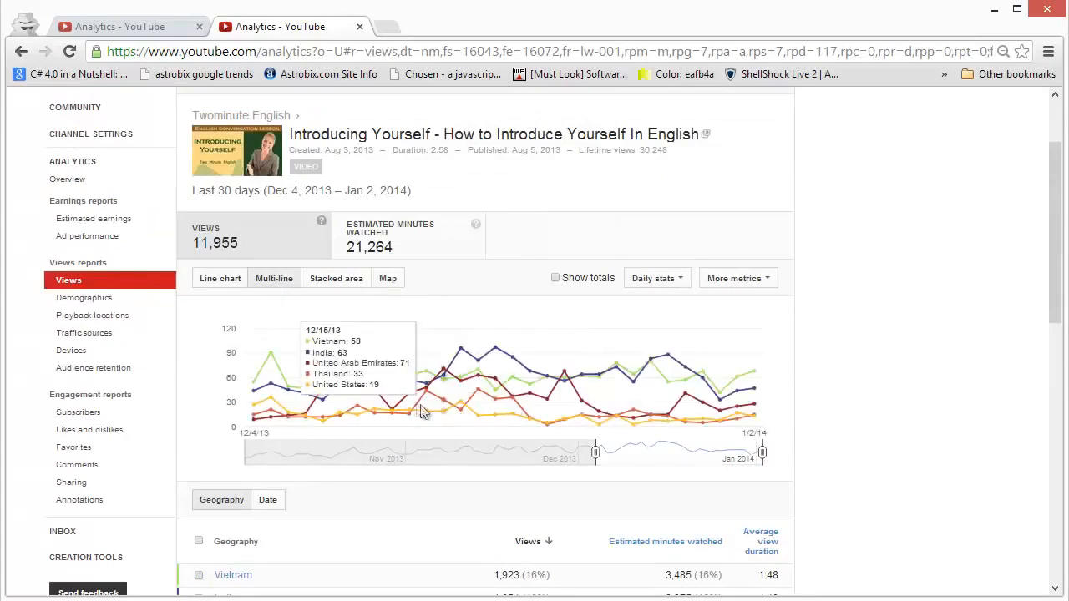
mouse_move(350, 388)
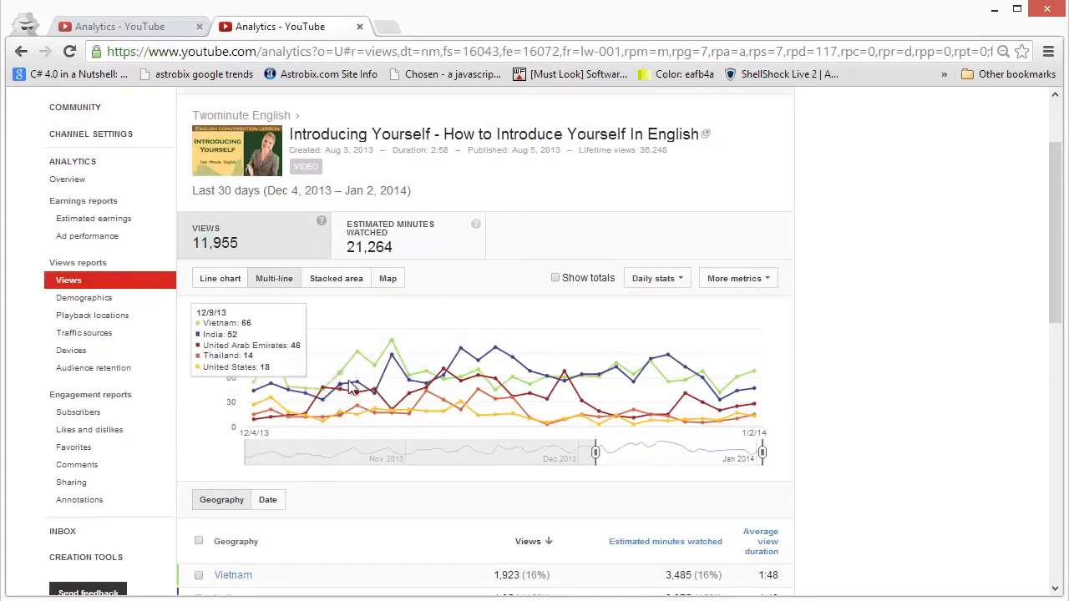
mouse_move(582, 385)
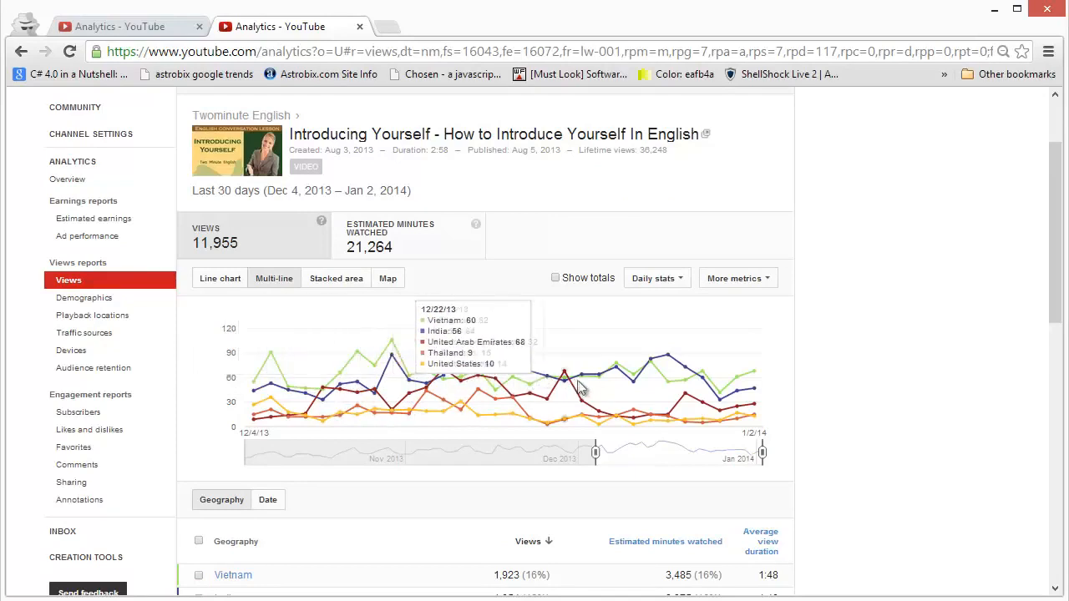
mouse_move(757, 393)
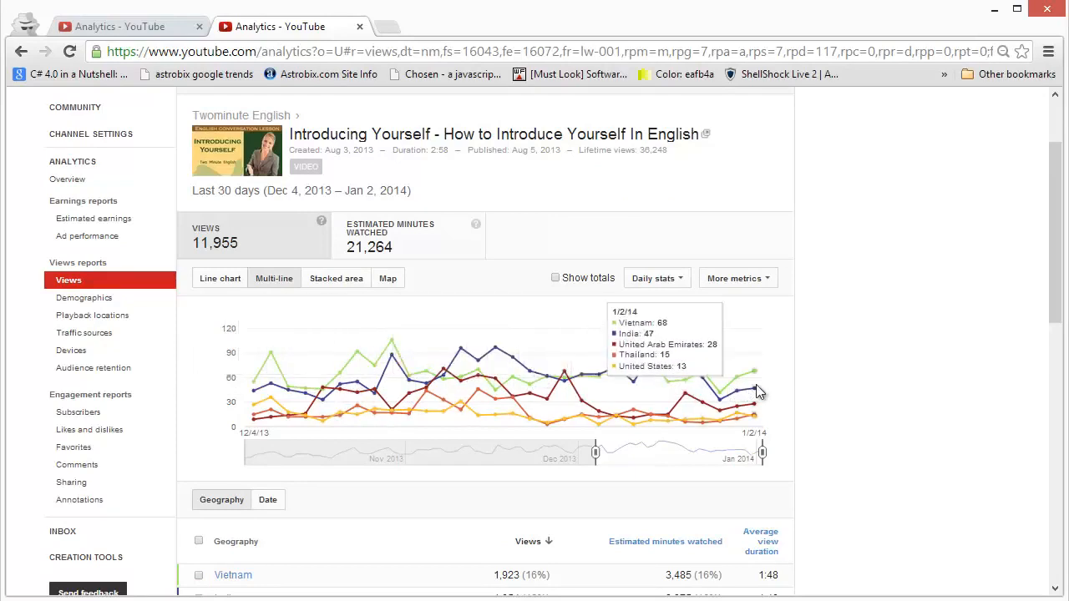
mouse_move(520, 401)
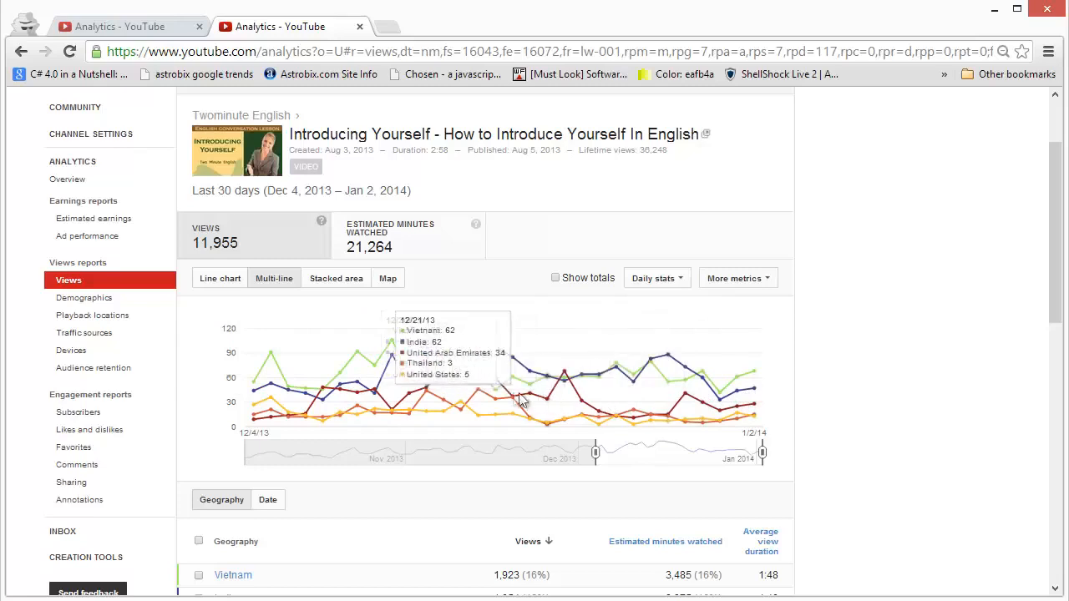
mouse_move(443, 376)
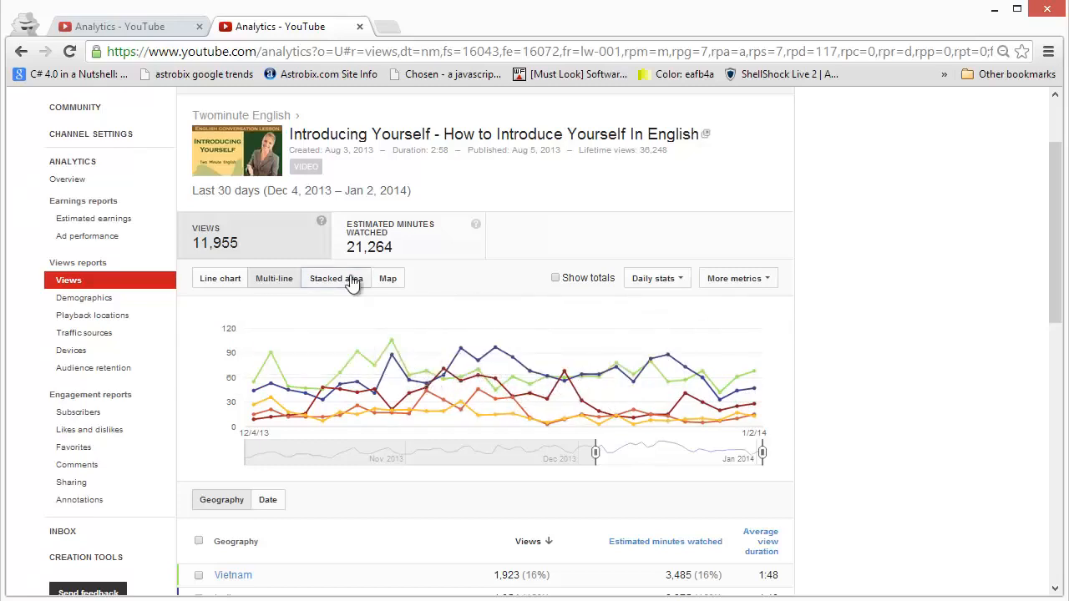
Show country views as stacked area, then return to Multi-line and the single Line chart
click(335, 278)
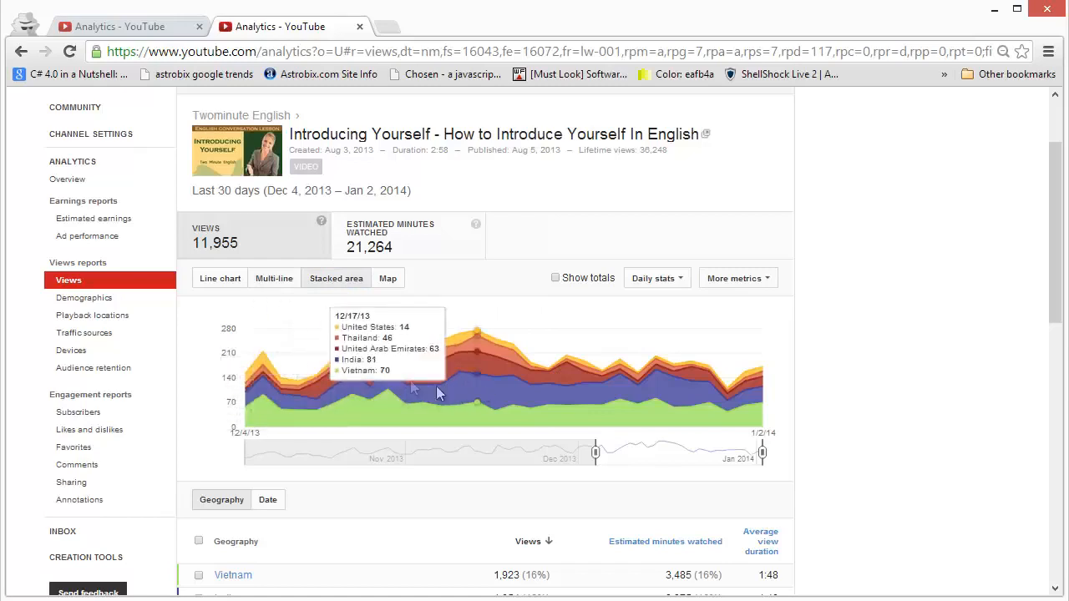
mouse_move(426, 367)
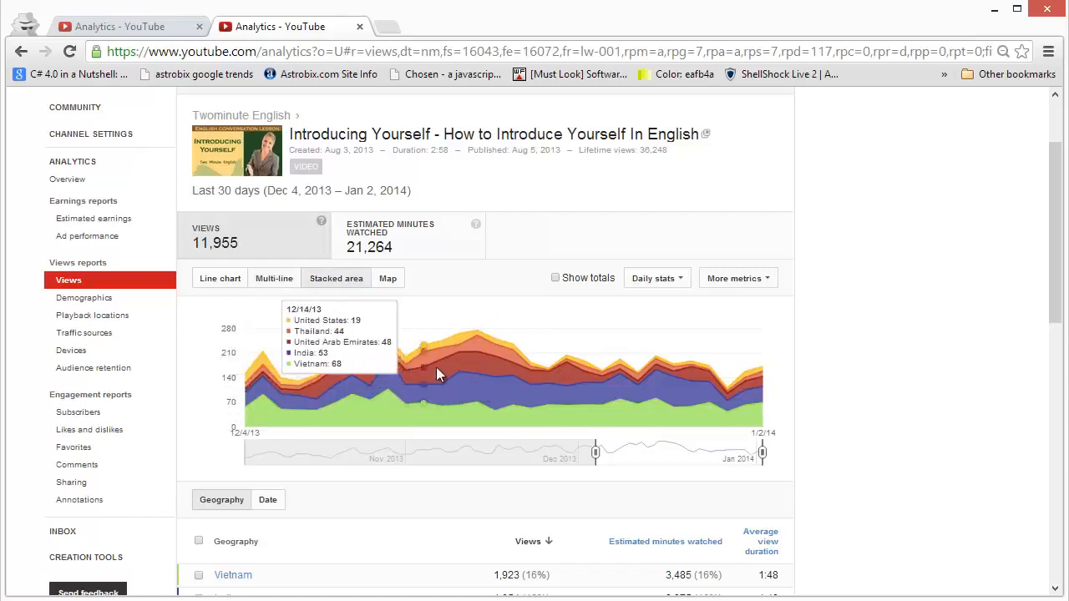
mouse_move(576, 387)
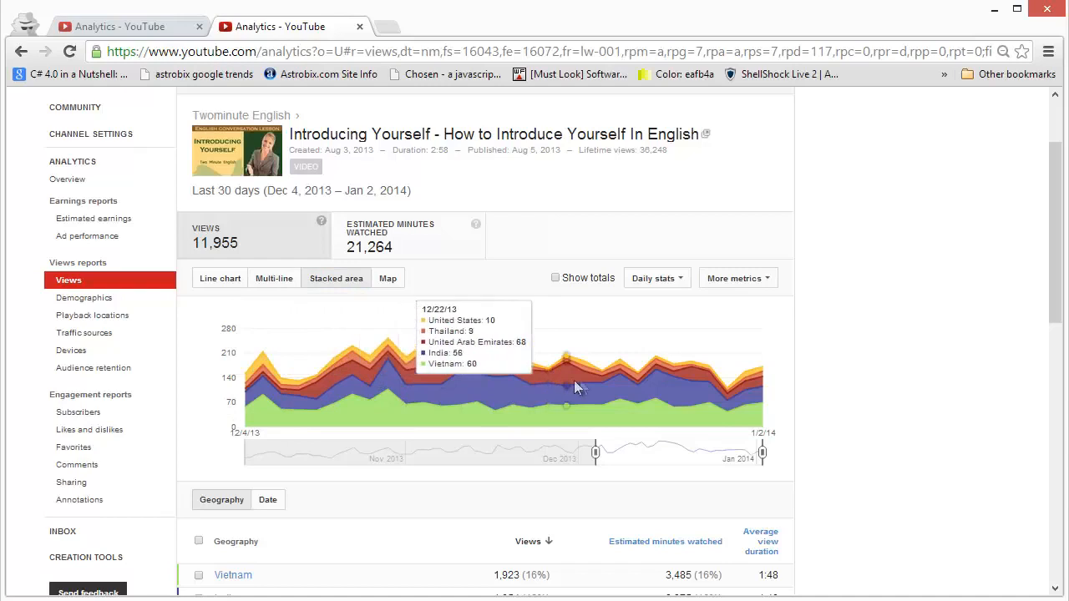
mouse_move(468, 370)
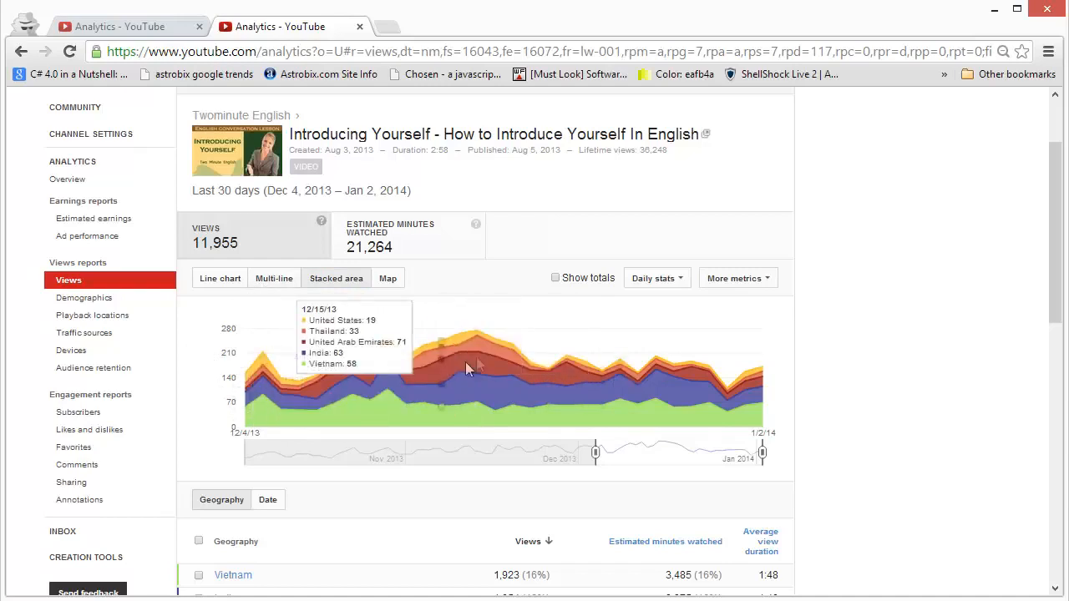
mouse_move(567, 345)
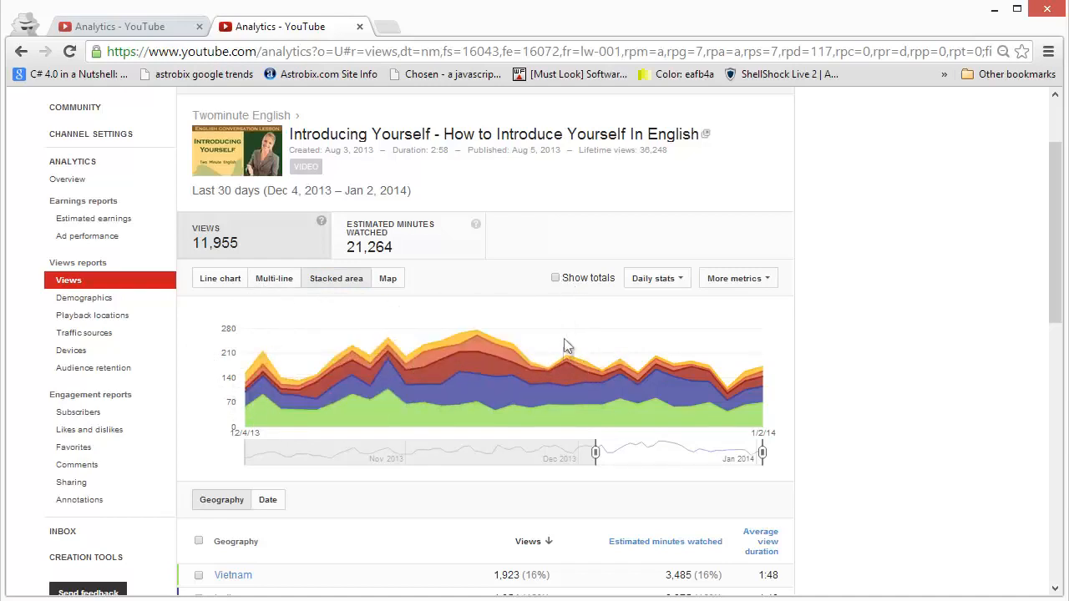
mouse_move(476, 376)
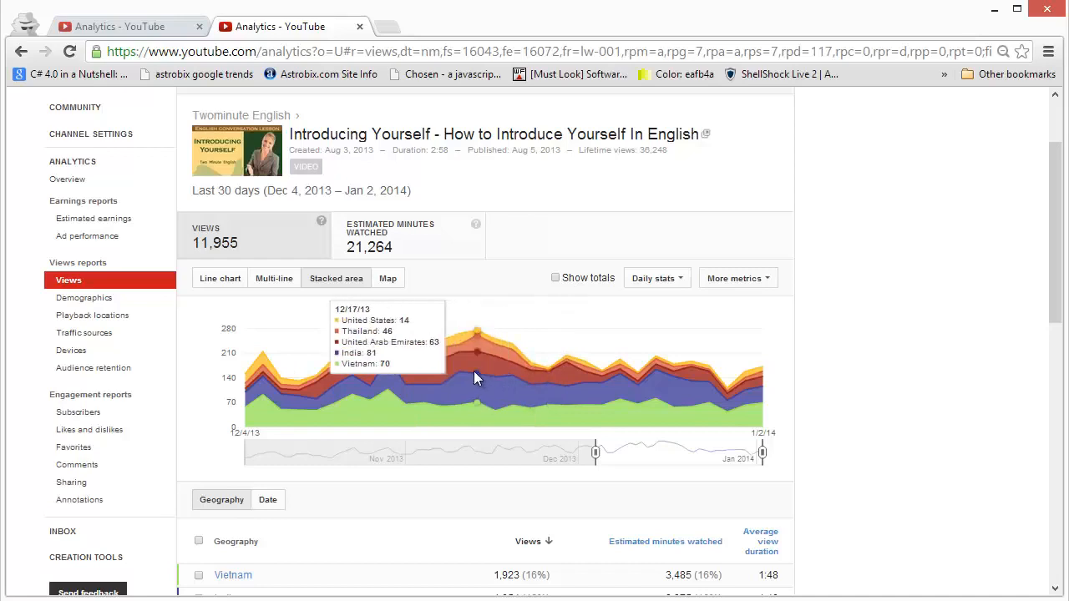
mouse_move(383, 376)
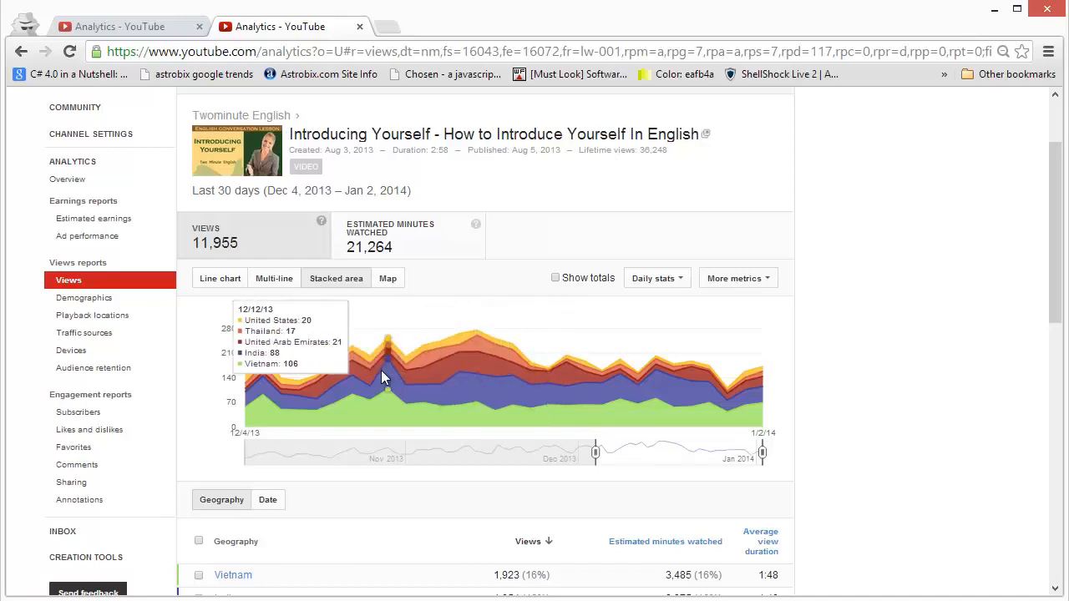
mouse_move(265, 403)
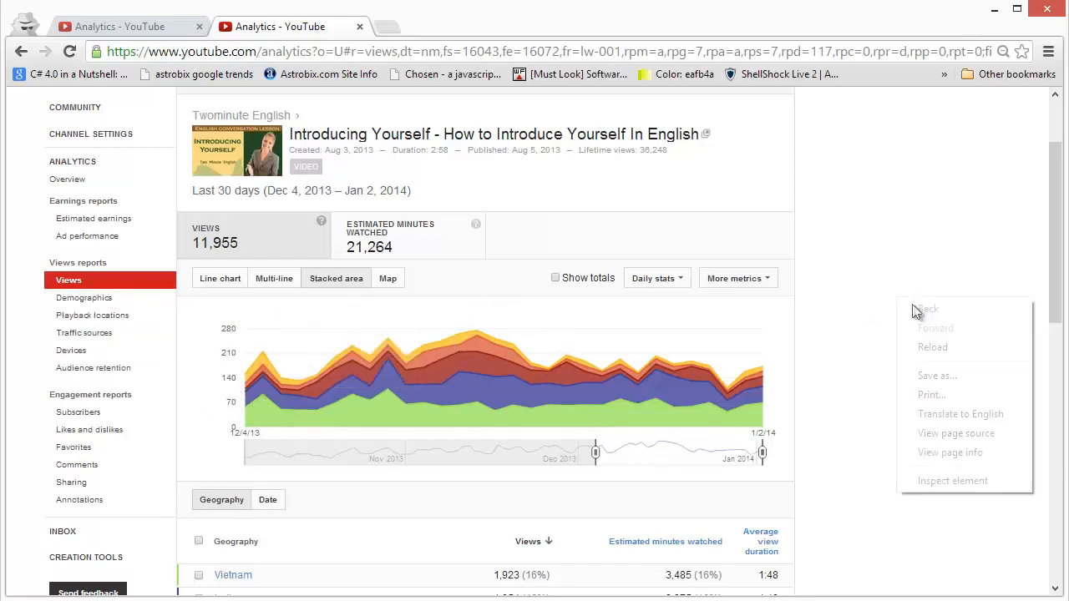
click(274, 278)
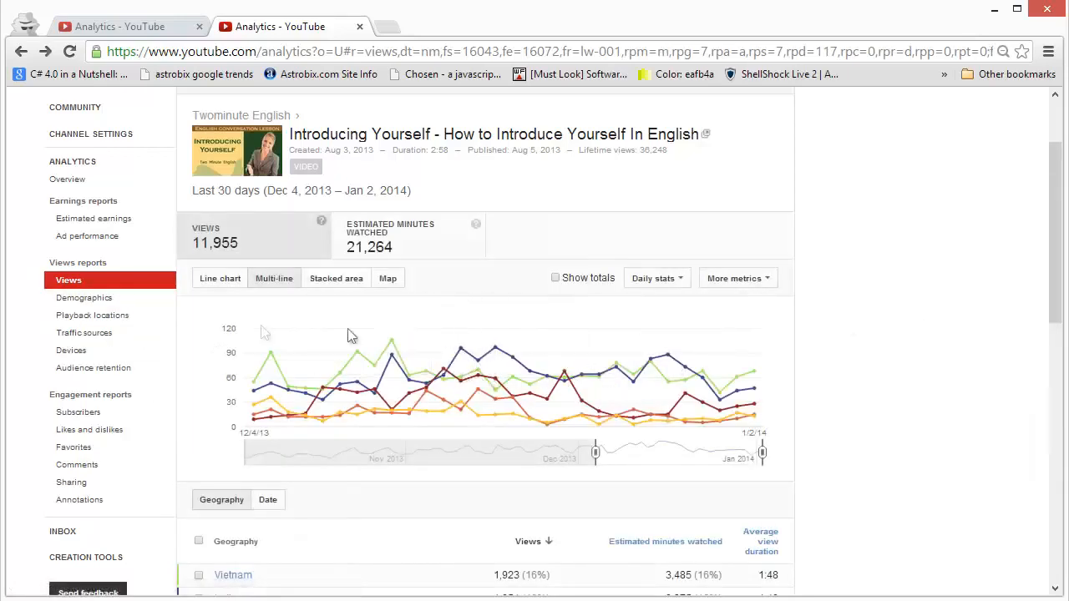
click(220, 278)
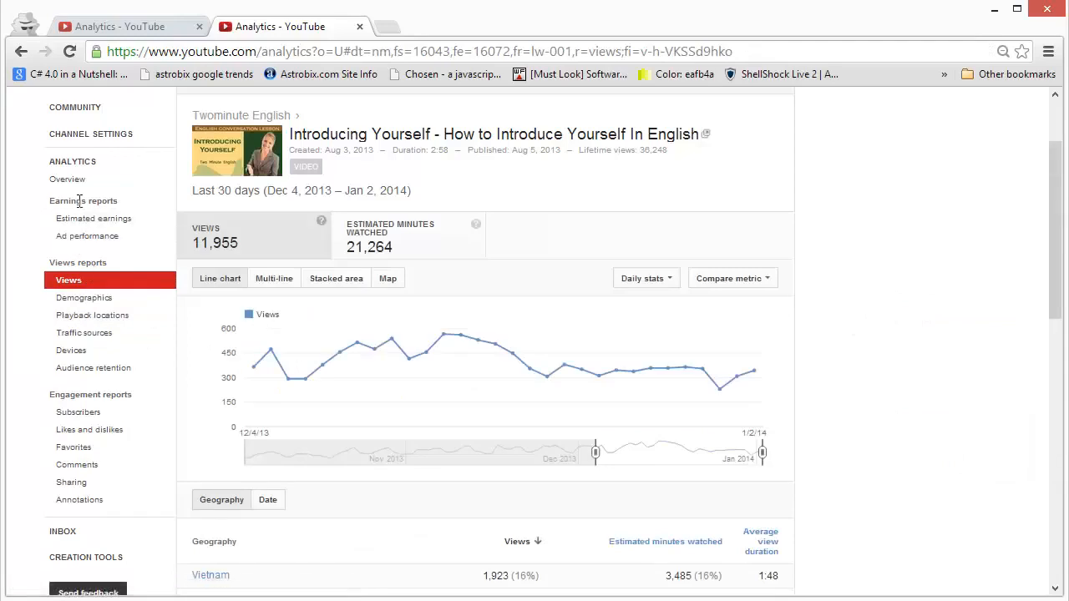
Scroll the video's Overview summary (53% male, 98% watch-page plays), returning via Back
click(67, 179)
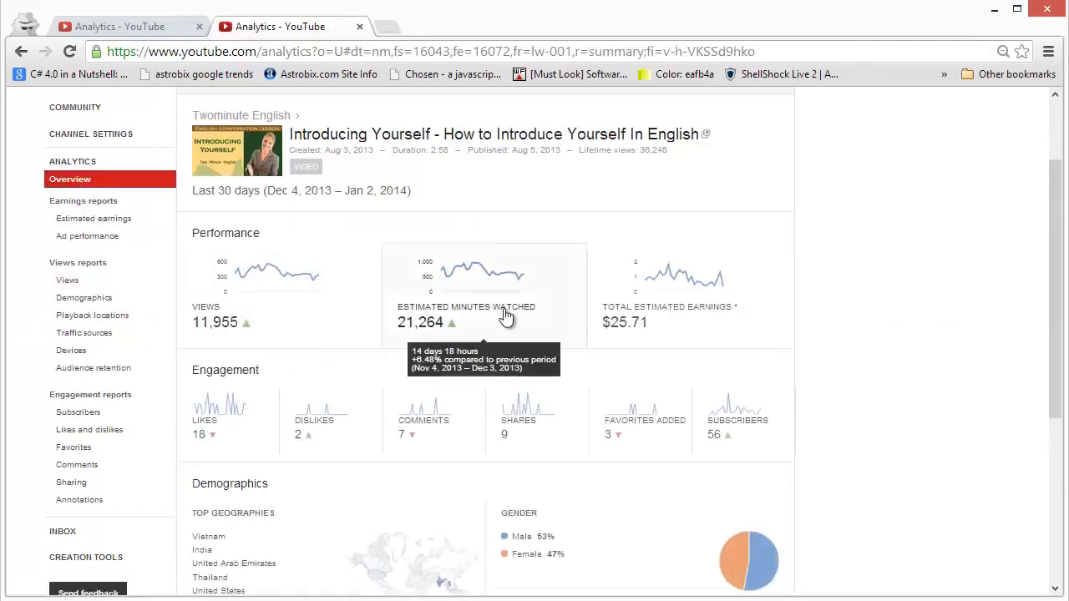
mouse_move(501, 316)
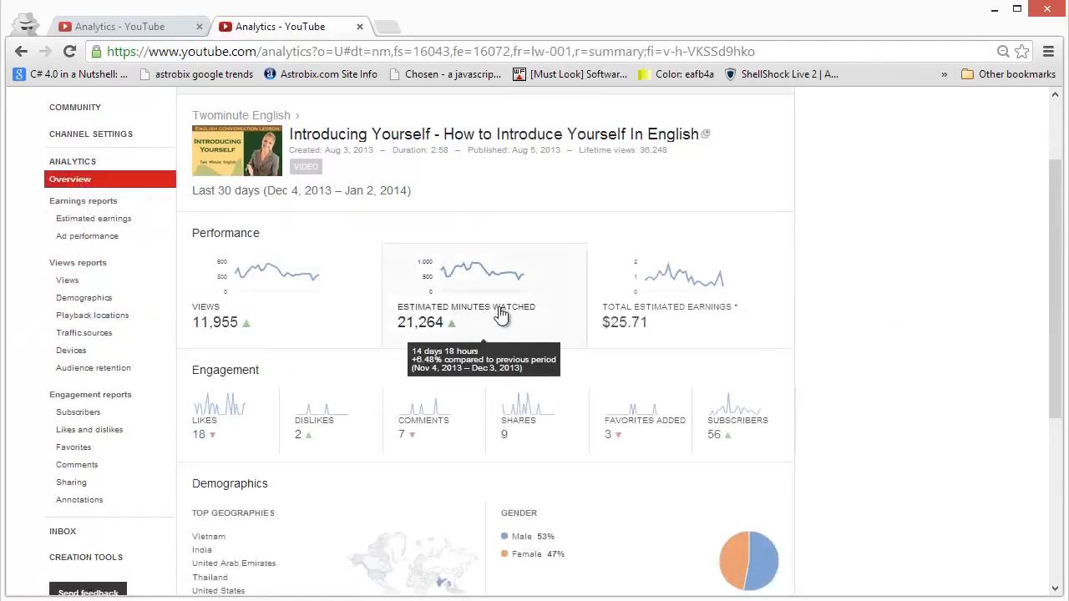
scroll(down, 3)
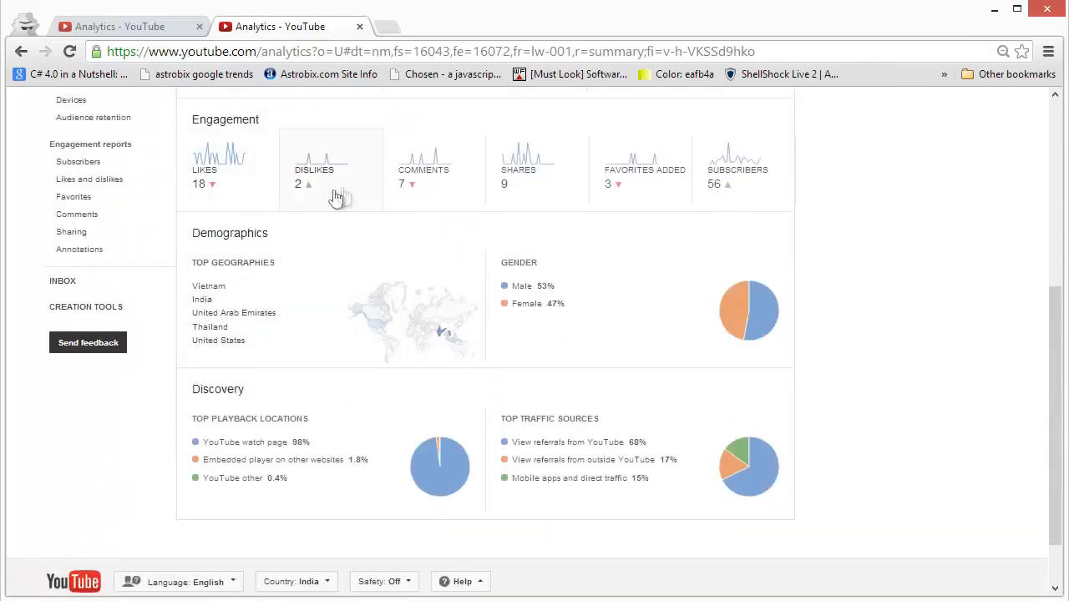
mouse_move(768, 184)
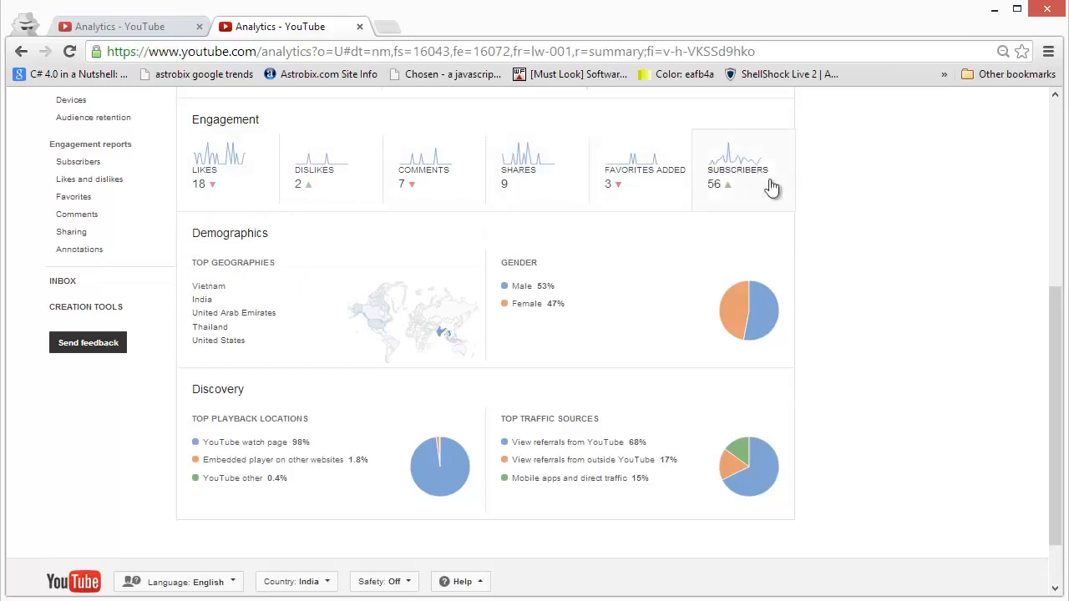
scroll(down, 3)
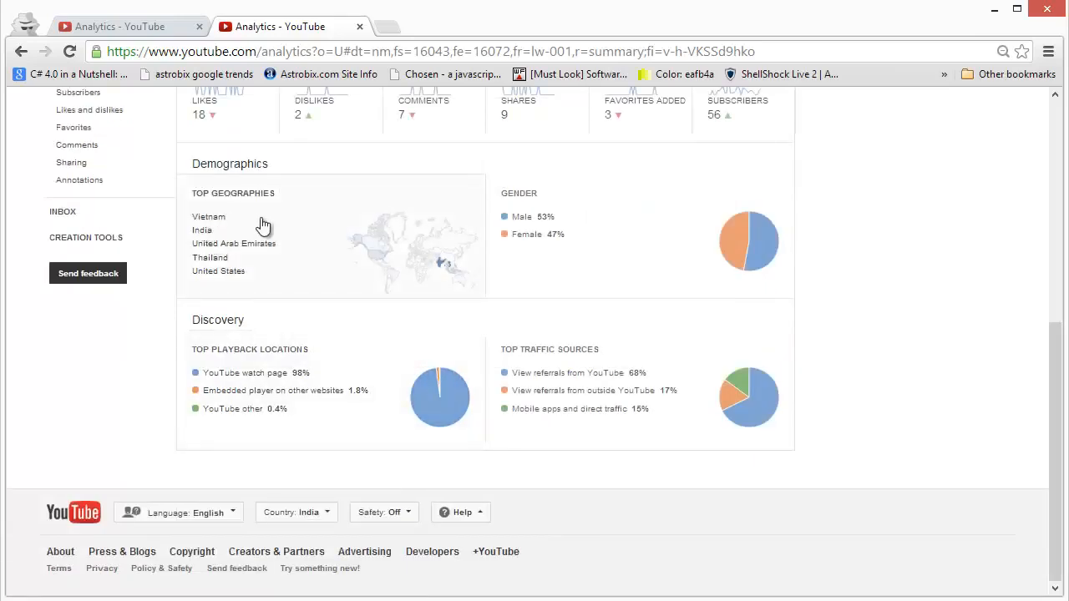
mouse_move(226, 226)
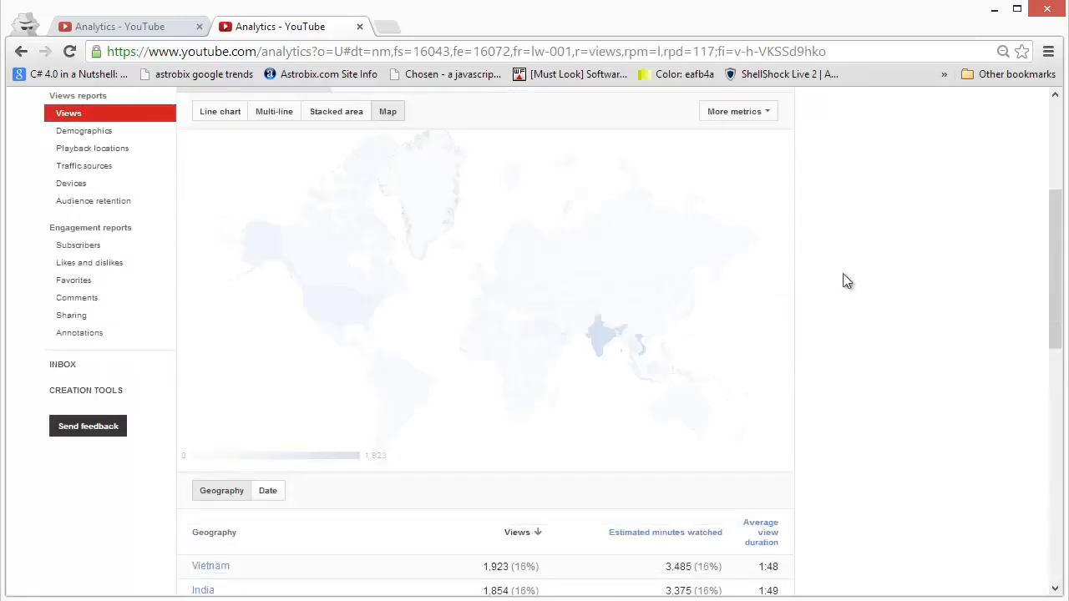
right_click(848, 279)
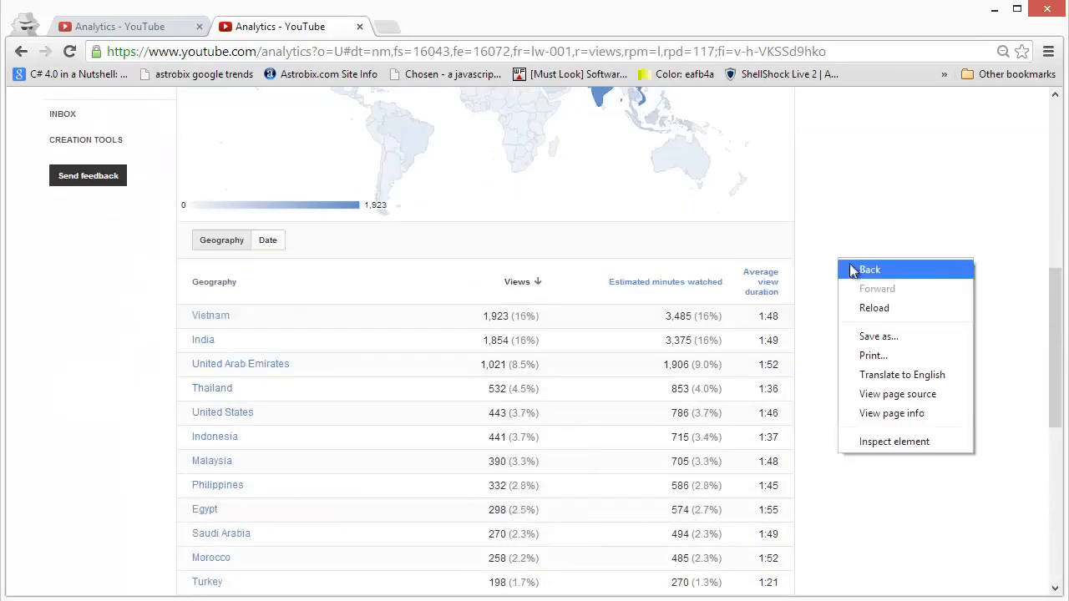
click(869, 269)
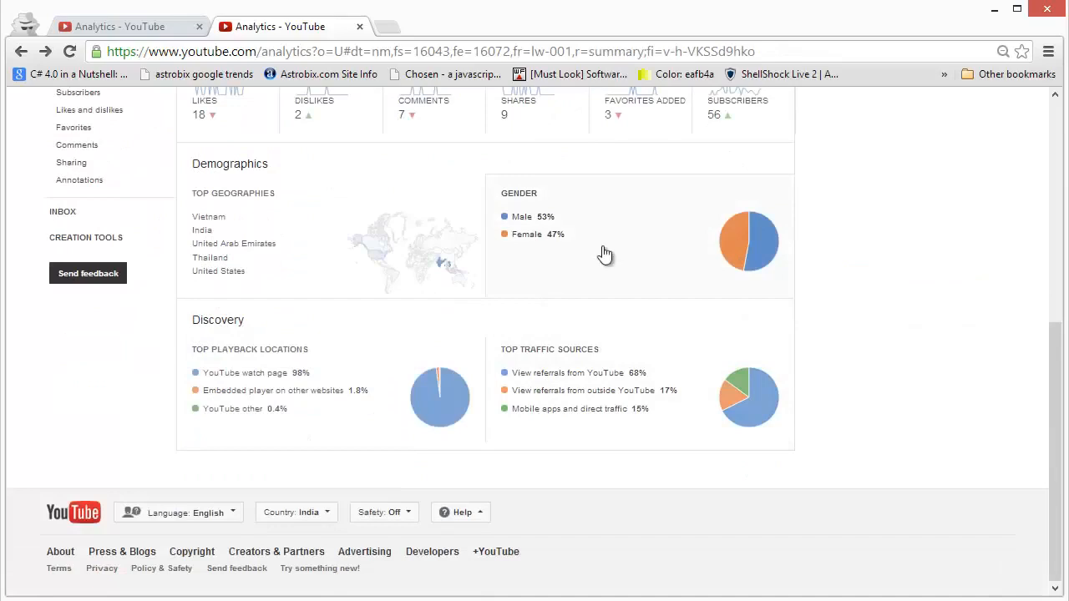
mouse_move(605, 261)
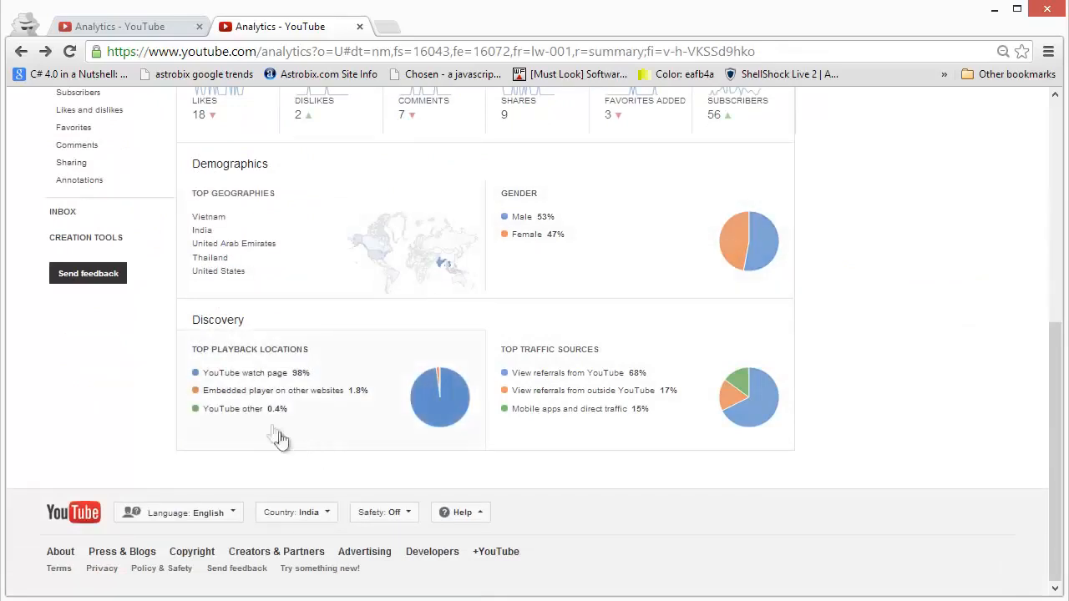
mouse_move(234, 413)
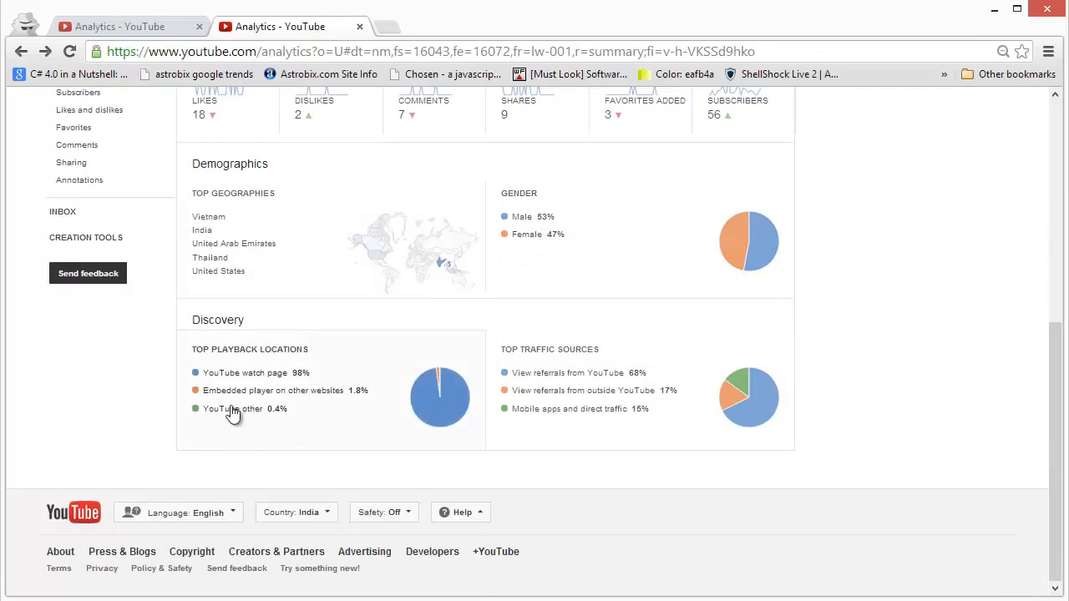
mouse_move(255, 388)
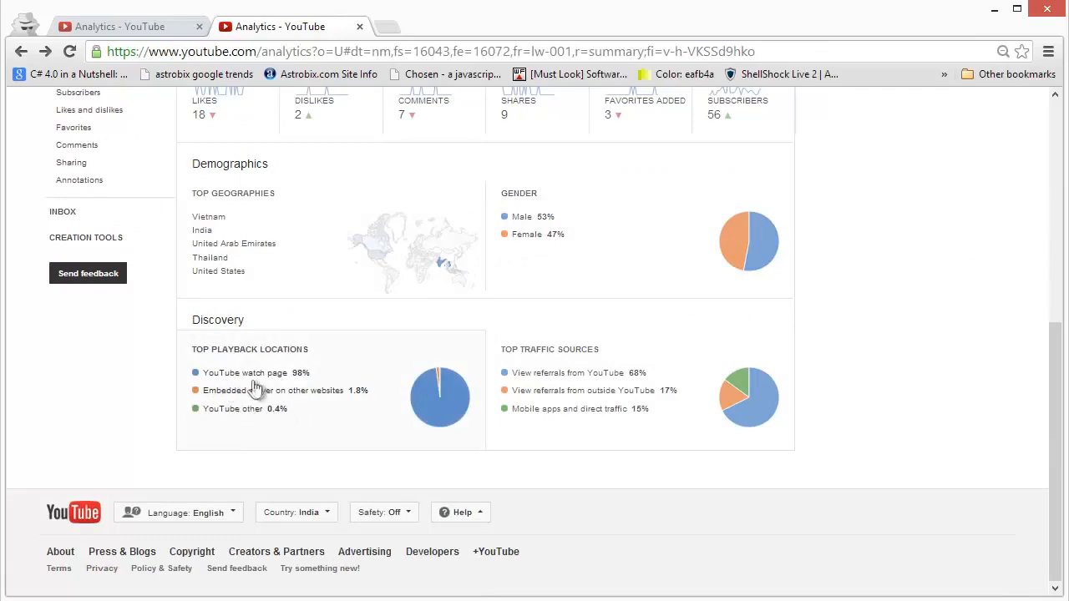
mouse_move(298, 401)
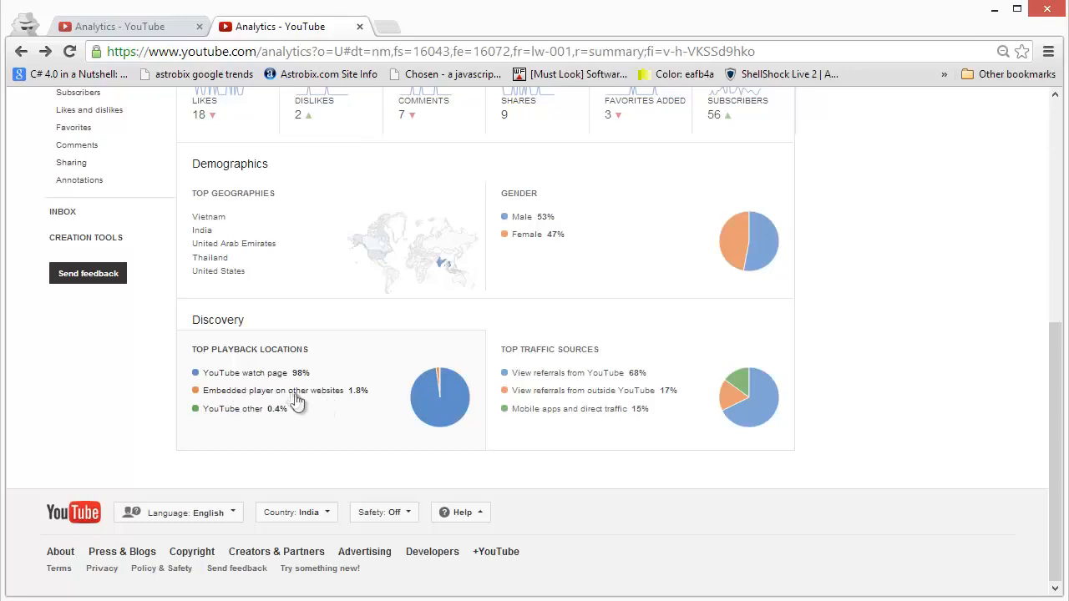
mouse_move(307, 399)
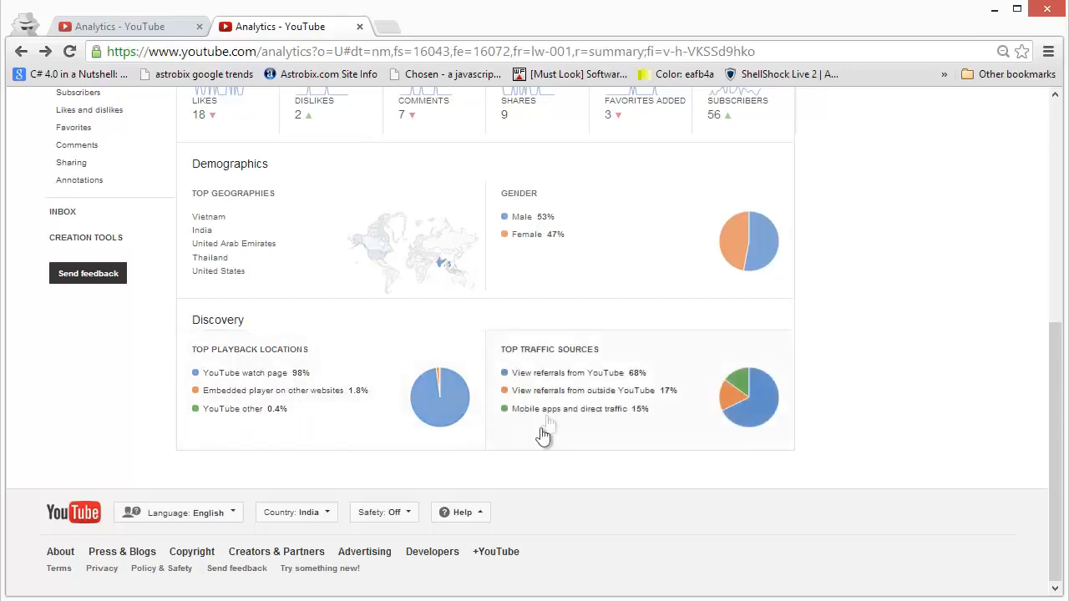
mouse_move(591, 411)
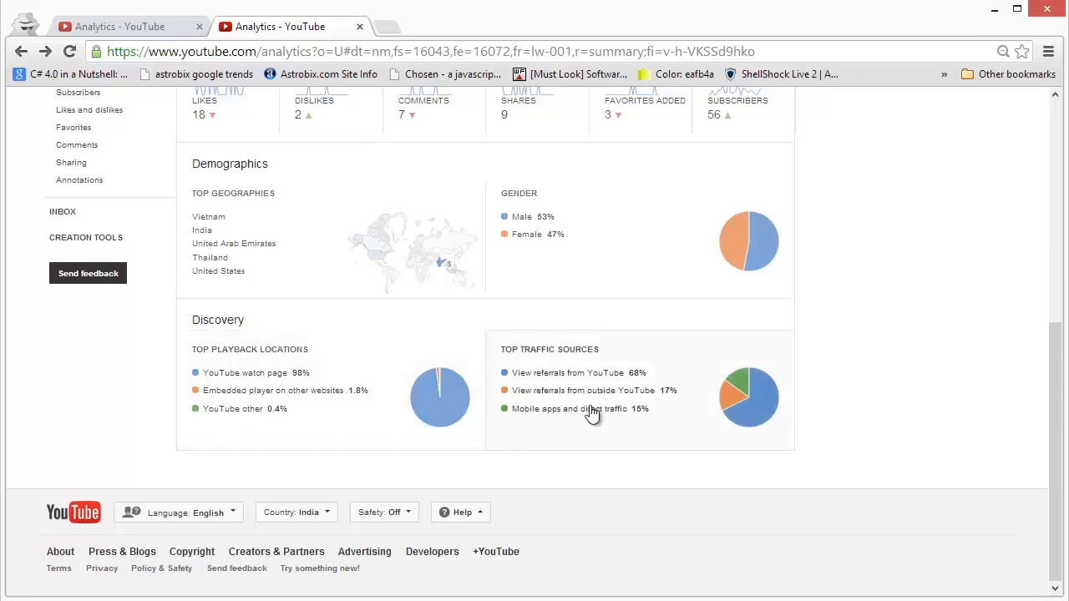
mouse_move(601, 411)
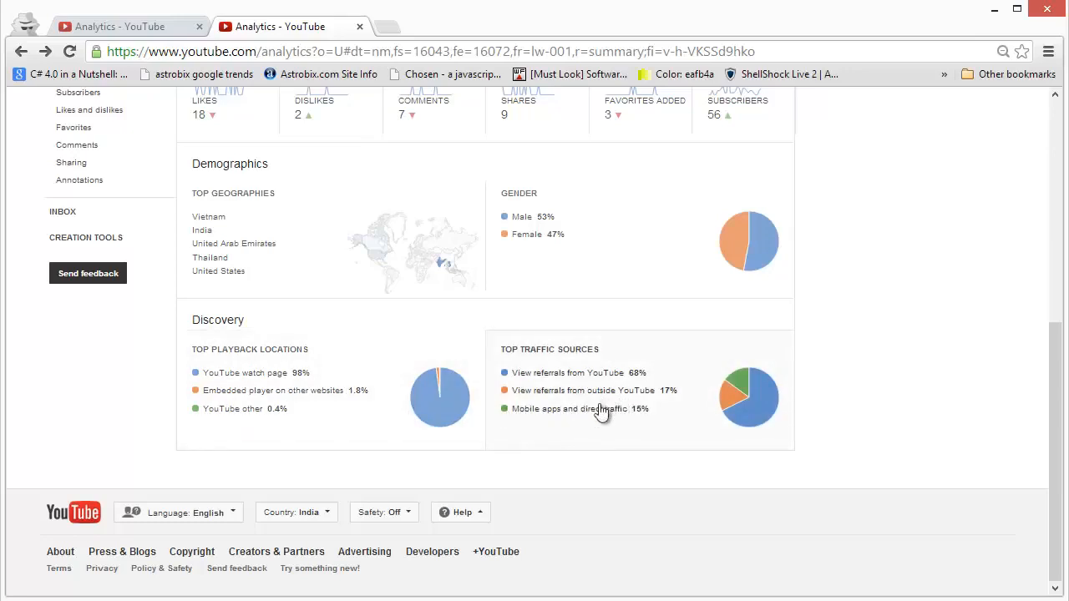
mouse_move(633, 413)
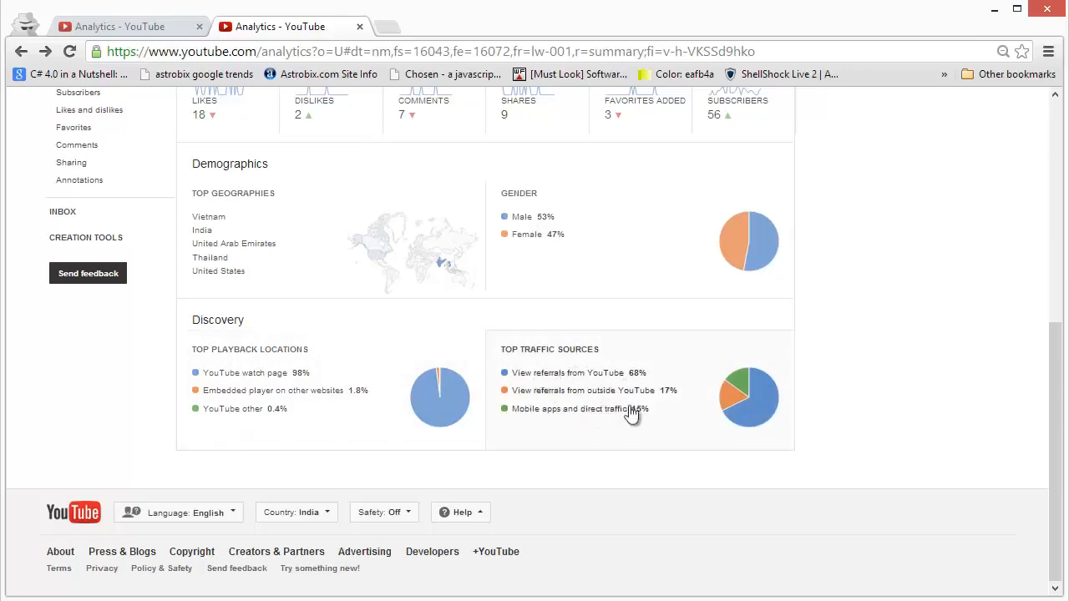